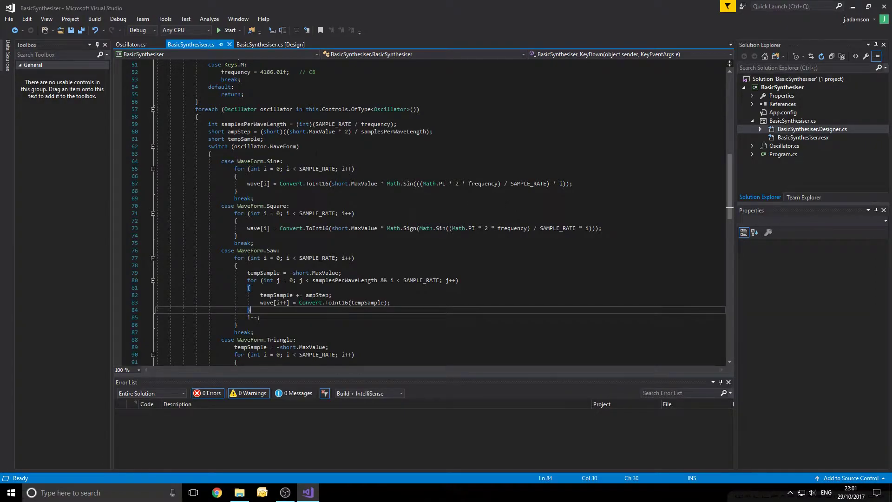
Review the Basic Synthesiser form layout and the waveform switch's case and break keywords.
{"action": "left_click", "coordinate": [271, 43]}
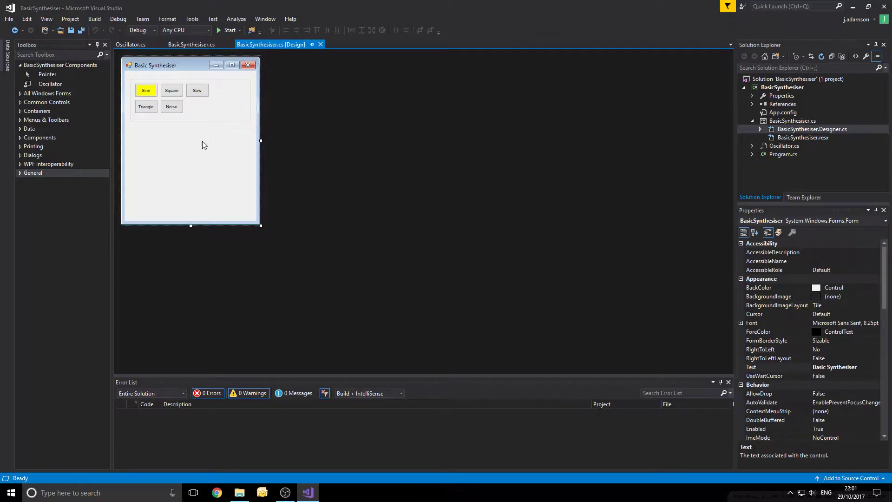
{"action": "mouse_move", "coordinate": [211, 105]}
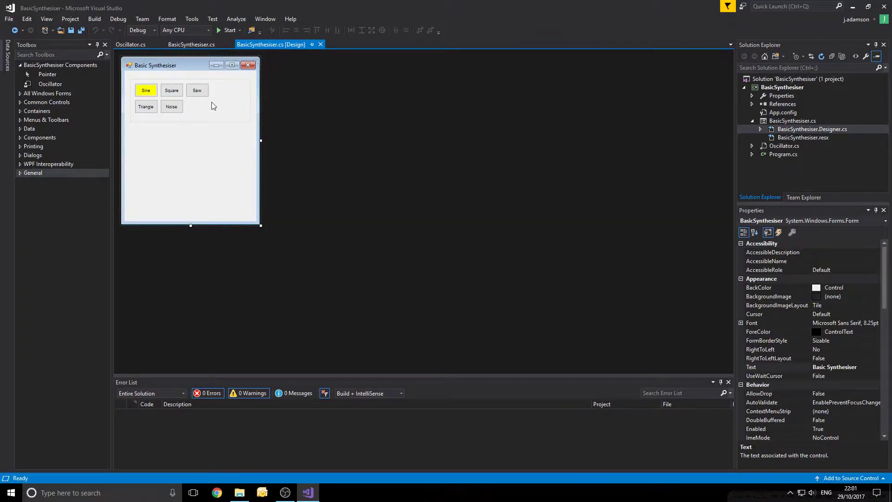
{"action": "mouse_move", "coordinate": [212, 144]}
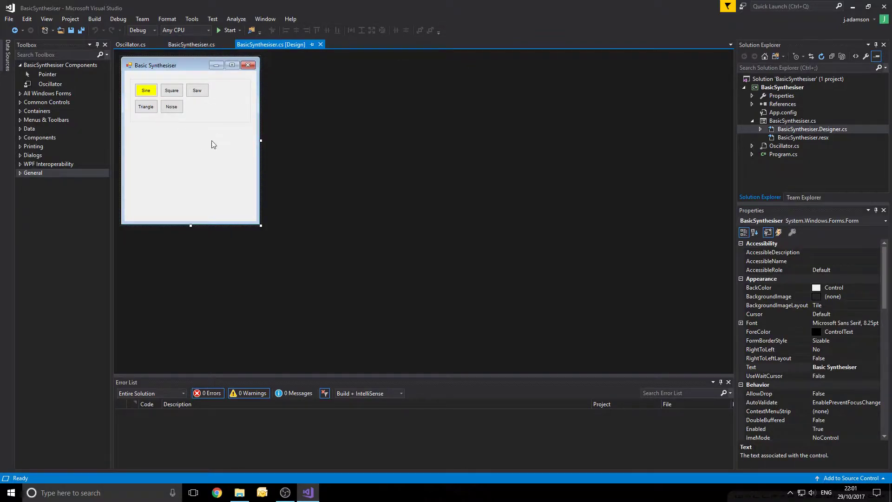
{"action": "mouse_move", "coordinate": [203, 56]}
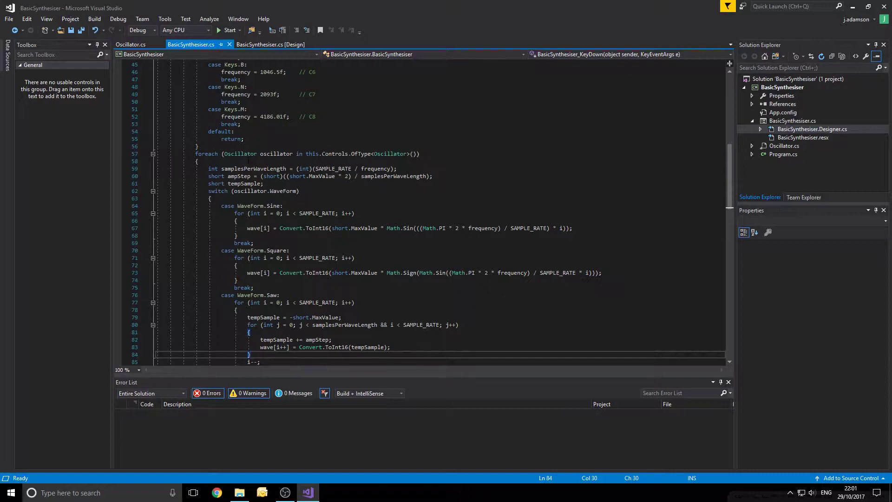
{"action": "scroll", "scroll_direction": "down", "scroll_amount": 3}
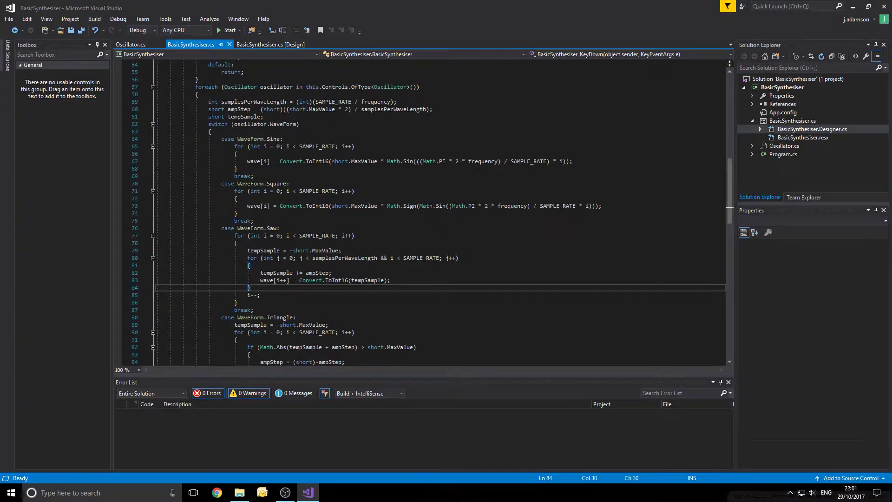
{"action": "scroll", "scroll_direction": "down", "scroll_amount": 3}
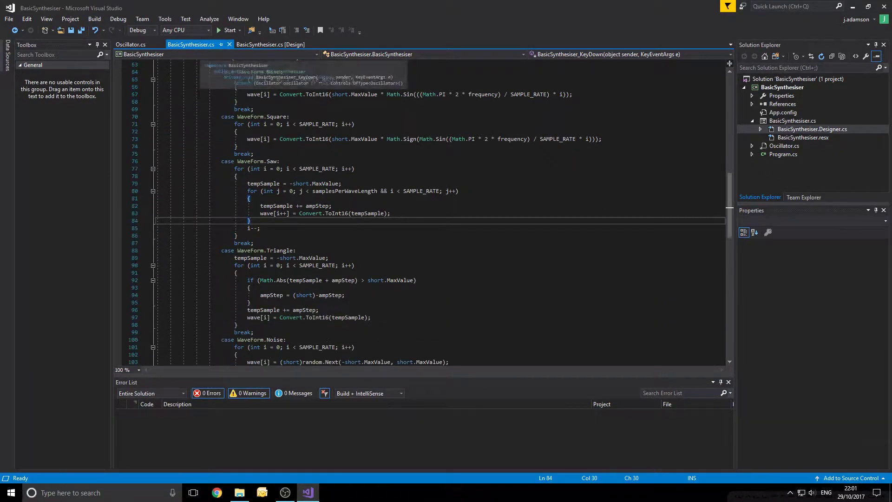
{"action": "scroll", "scroll_direction": "down", "scroll_amount": 3}
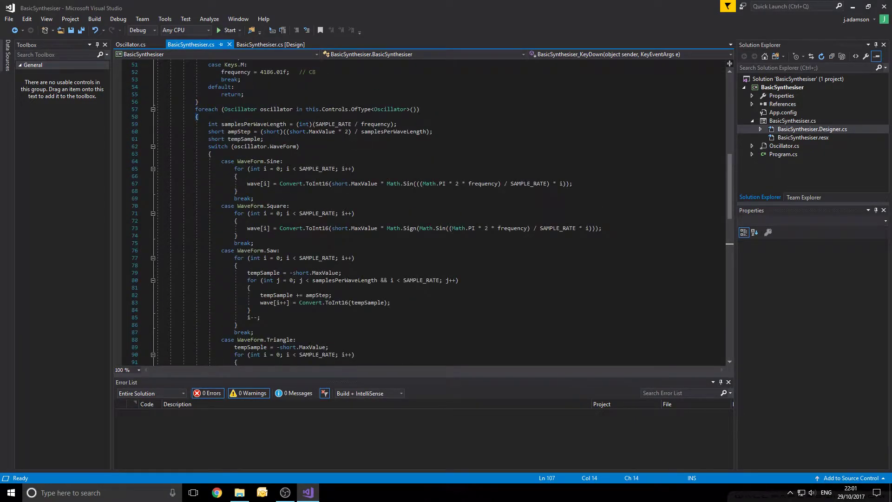
{"action": "mouse_move", "coordinate": [260, 124]}
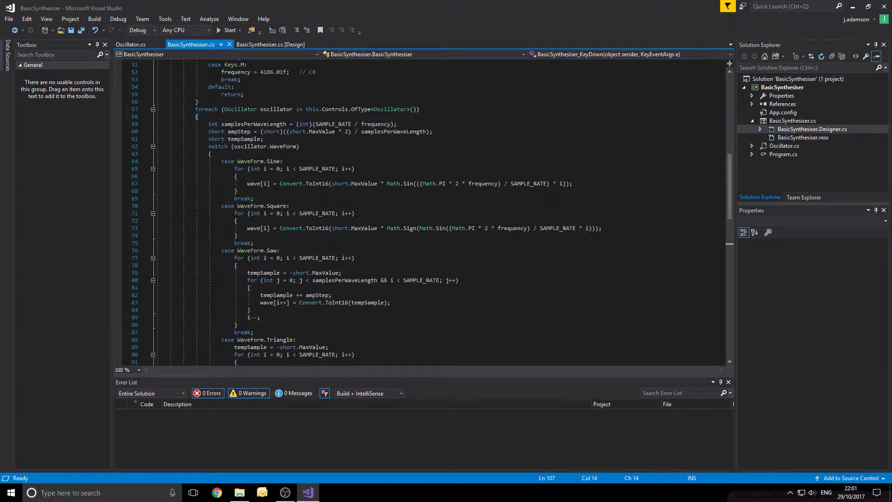
{"action": "left_click", "coordinate": [265, 183]}
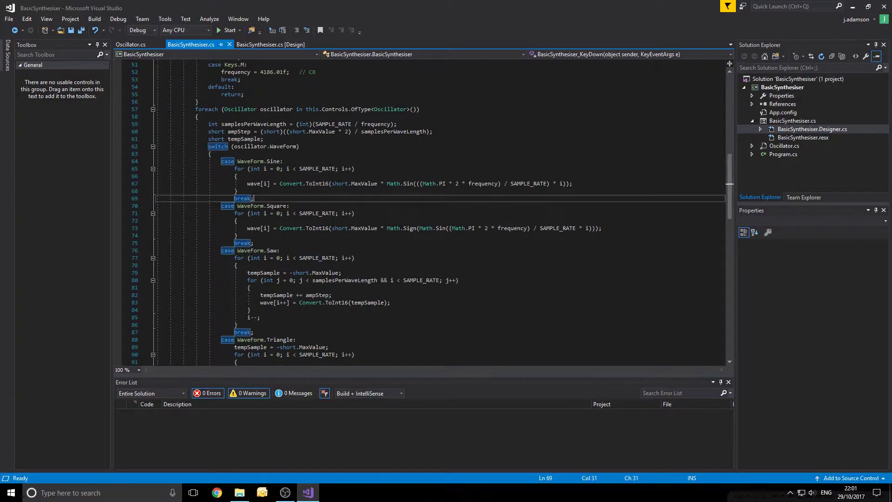
Scroll through the remaining generation code, then select the osc1 value under column 0 in the Notepad table.
{"action": "scroll", "scroll_direction": "down", "scroll_amount": 3}
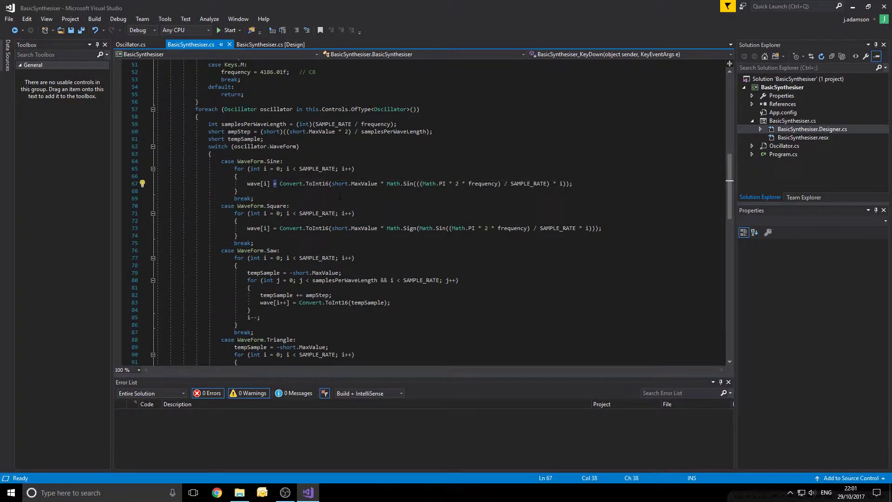
{"action": "scroll", "scroll_direction": "down", "scroll_amount": 3}
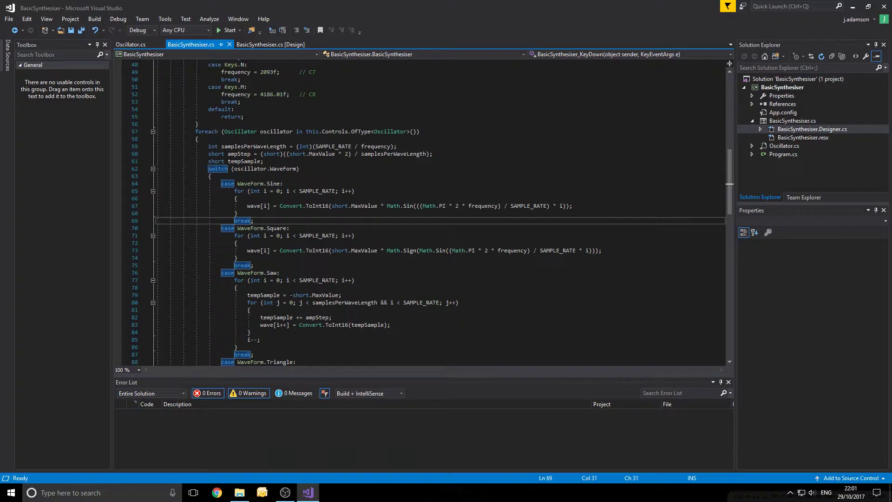
{"action": "mouse_move", "coordinate": [334, 131]}
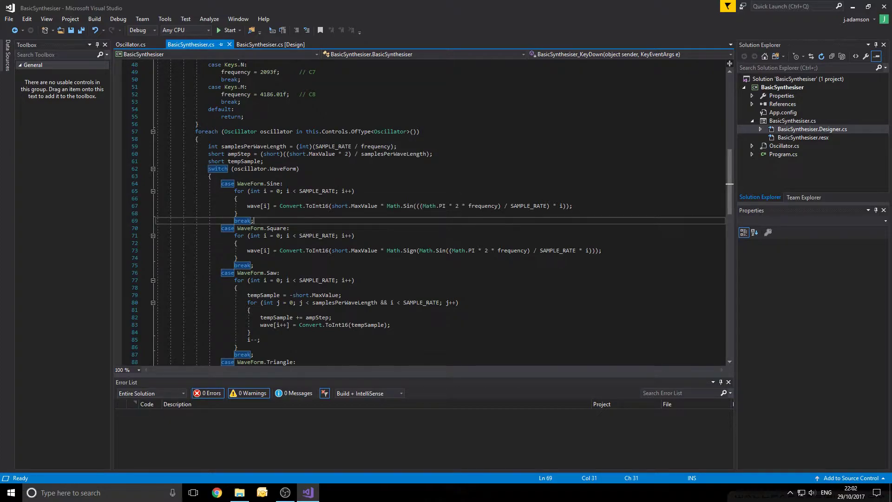
{"action": "scroll", "scroll_direction": "down", "scroll_amount": 3}
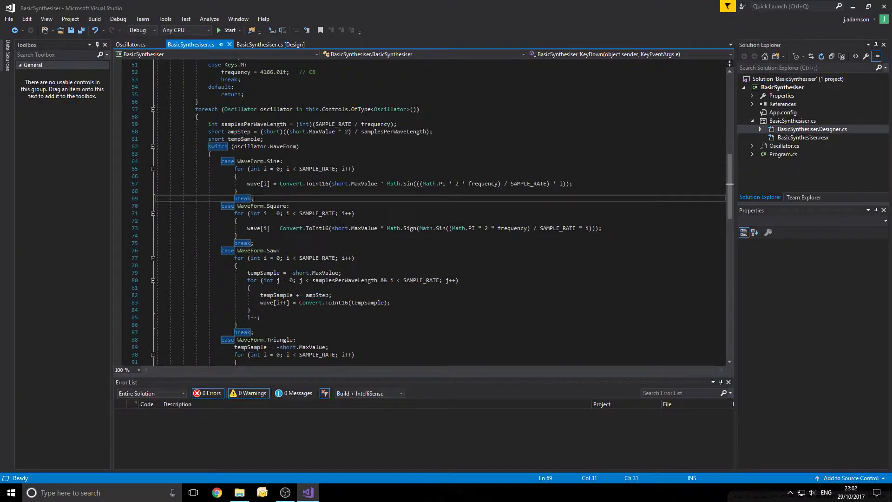
{"action": "scroll", "scroll_direction": "down", "scroll_amount": 3}
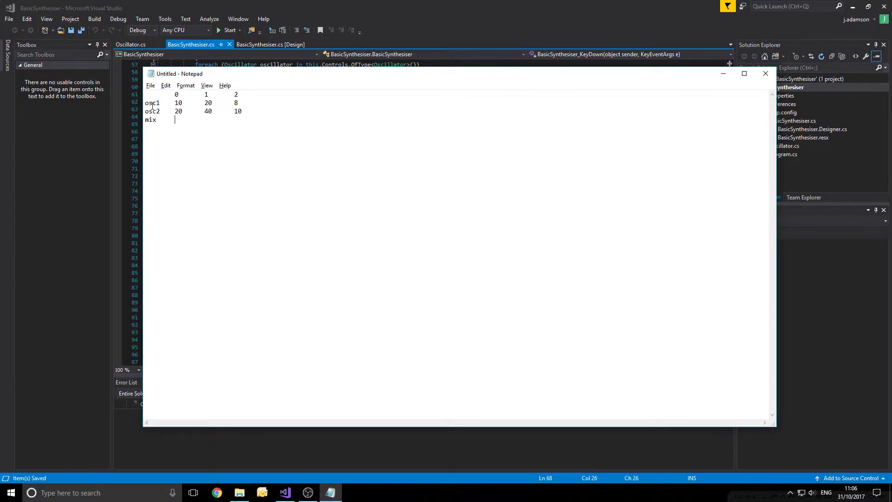
{"action": "double_click", "coordinate": [179, 102]}
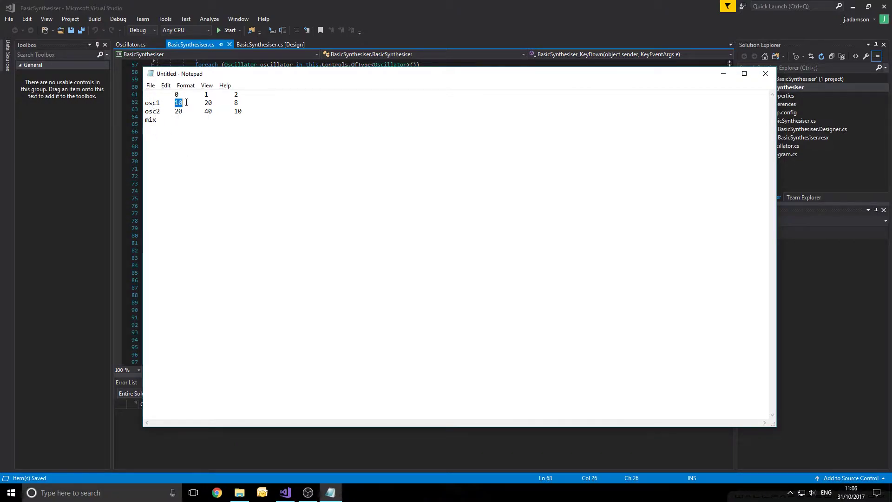
{"action": "left_click_drag", "start_coordinate": [177, 102], "coordinate": [238, 102]}
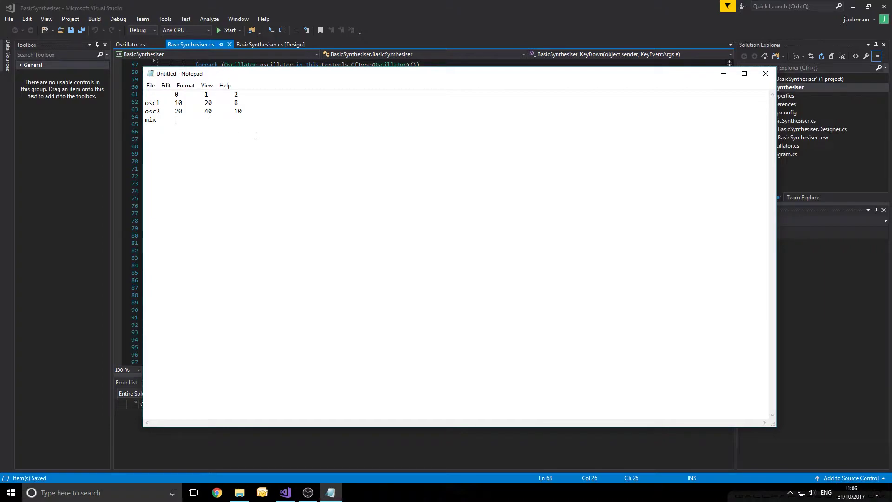
{"action": "mouse_move", "coordinate": [190, 126]}
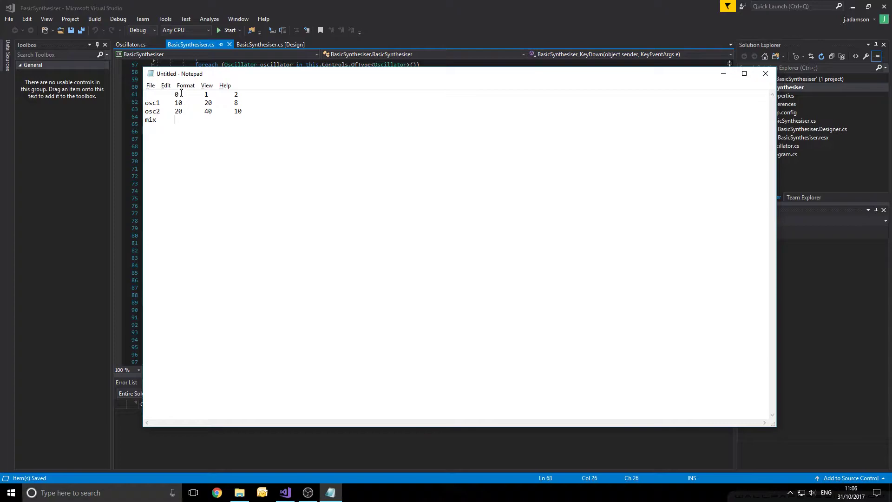
{"action": "mouse_move", "coordinate": [199, 129]}
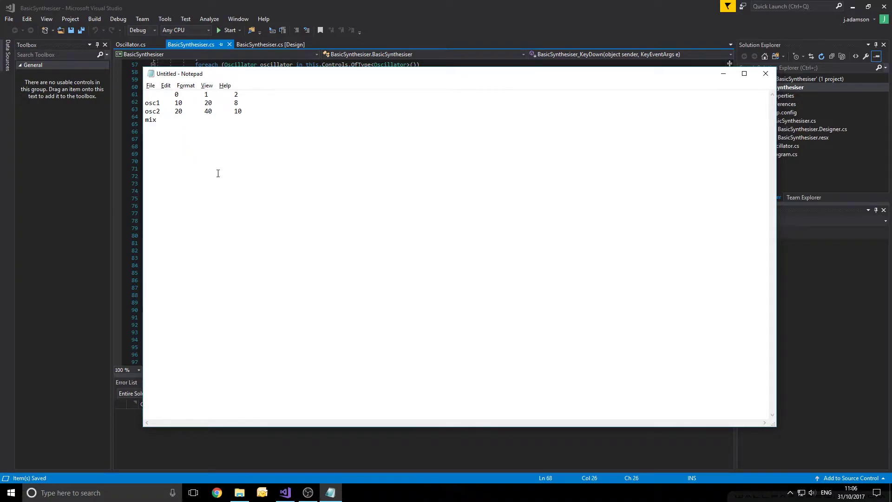
Enter 30 in the mix row, correct it to the average 15, and begin the next mixed value with 6.
{"action": "type", "text": "30"}
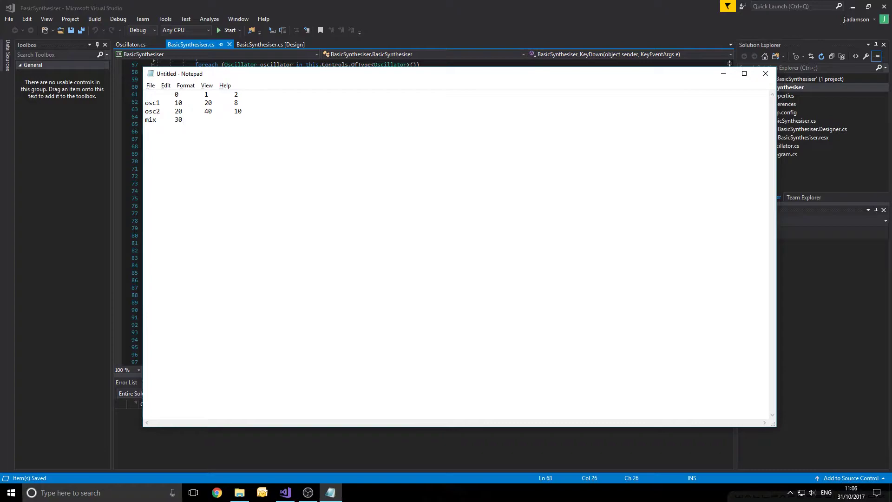
{"action": "type", "text": "15"}
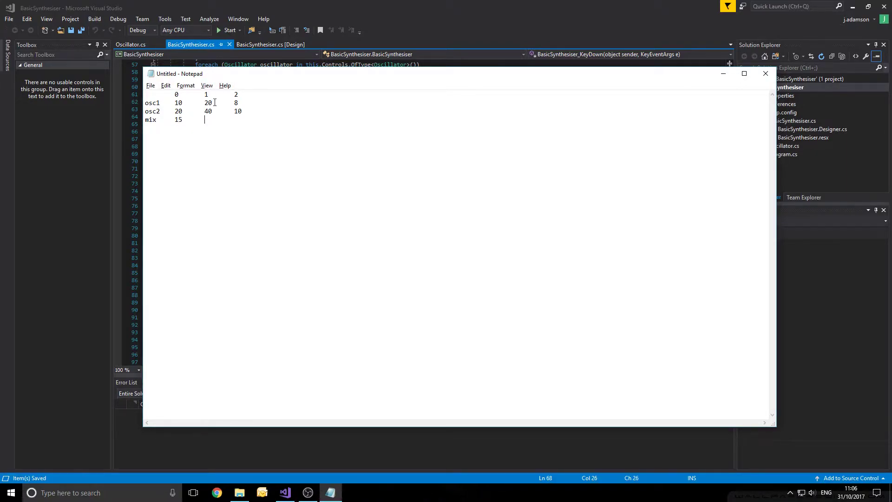
{"action": "type", "text": "6"}
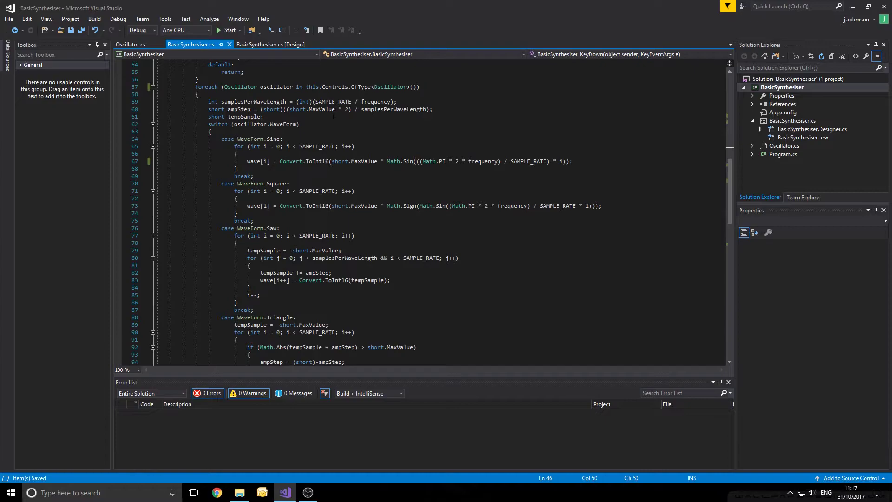
{"action": "scroll", "scroll_direction": "down", "scroll_amount": 3}
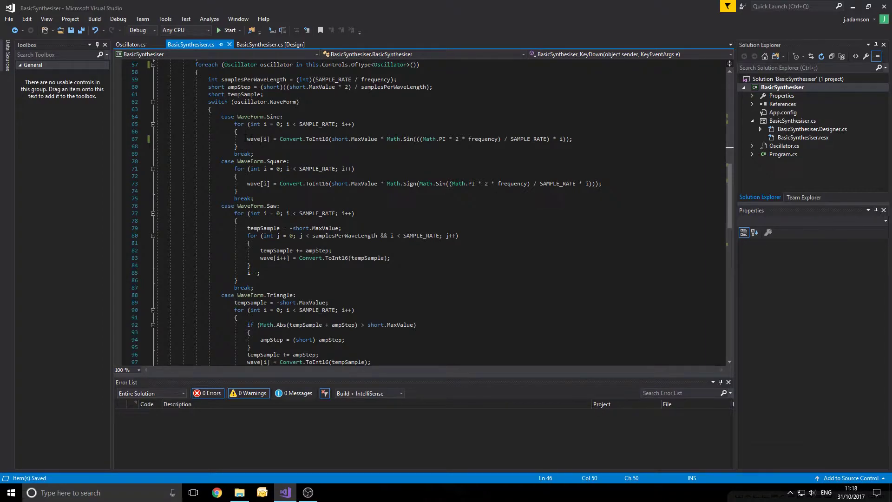
{"action": "mouse_move", "coordinate": [252, 139]}
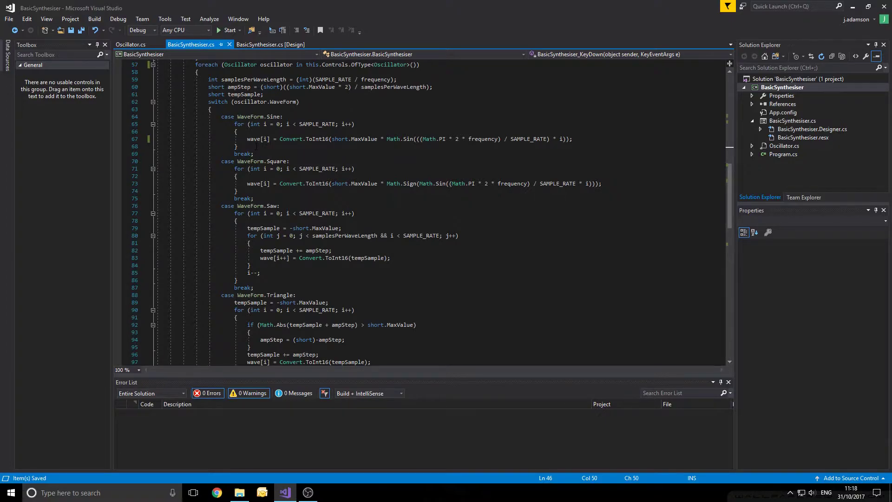
{"action": "scroll", "scroll_direction": "down", "scroll_amount": 3}
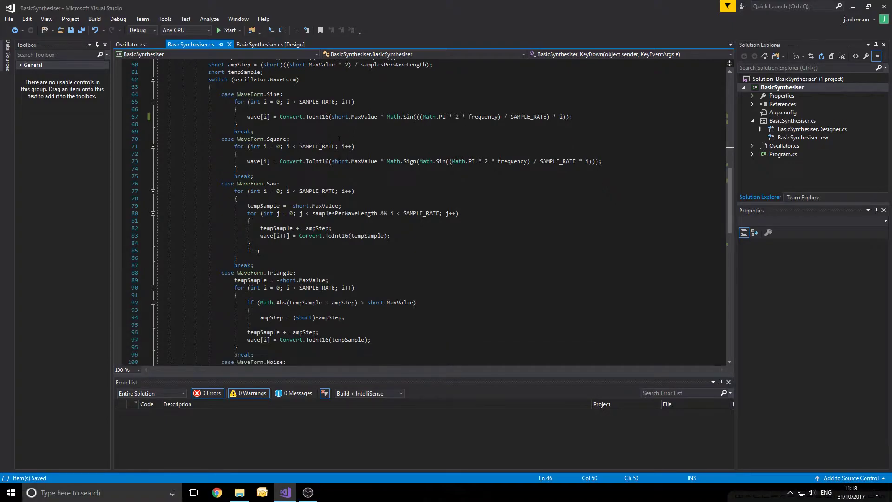
{"action": "scroll", "scroll_direction": "down", "scroll_amount": 3}
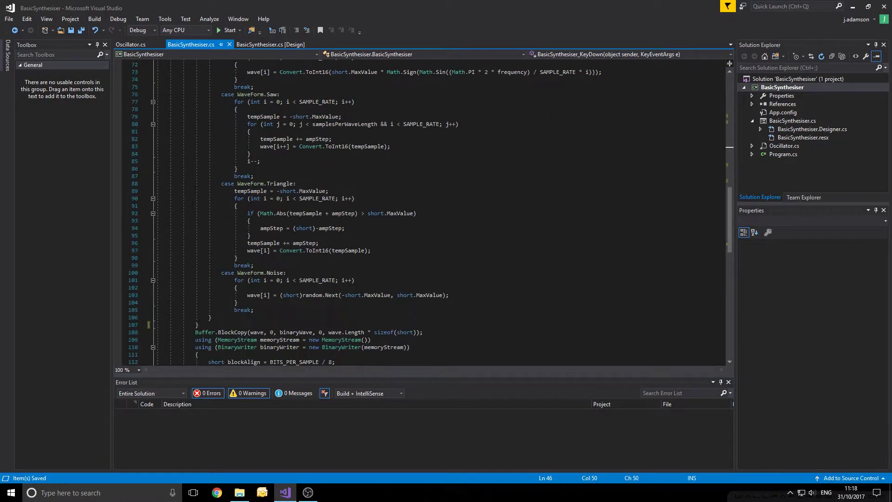
{"action": "scroll", "scroll_direction": "down", "scroll_amount": 3}
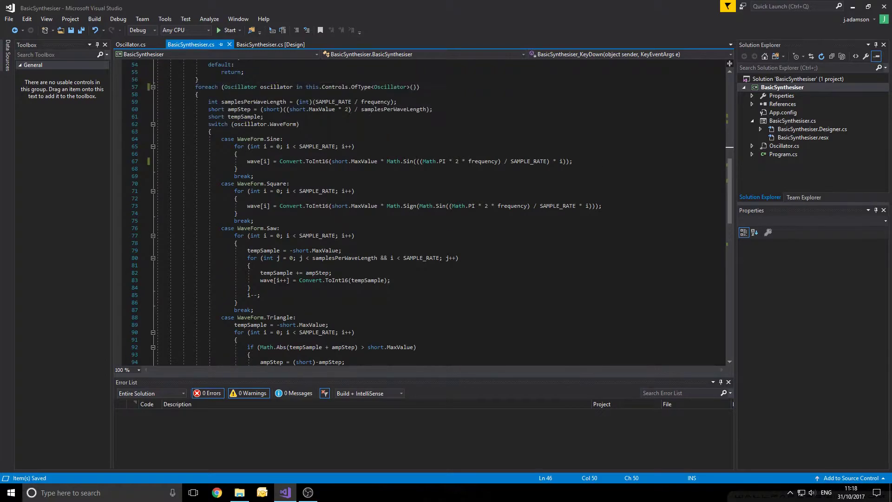
{"action": "scroll", "scroll_direction": "down", "scroll_amount": 3}
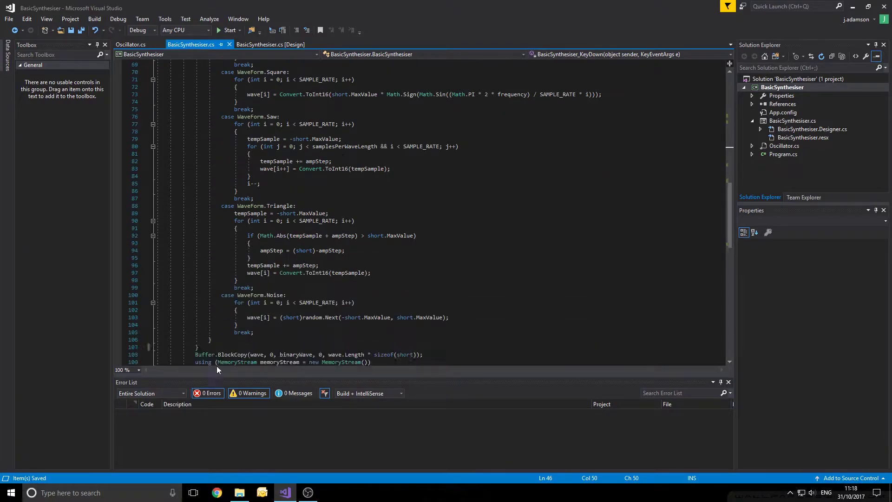
{"action": "scroll", "scroll_direction": "down", "scroll_amount": 3}
{"action": "type", "text": "foreach (Oscillator oscillator in "}
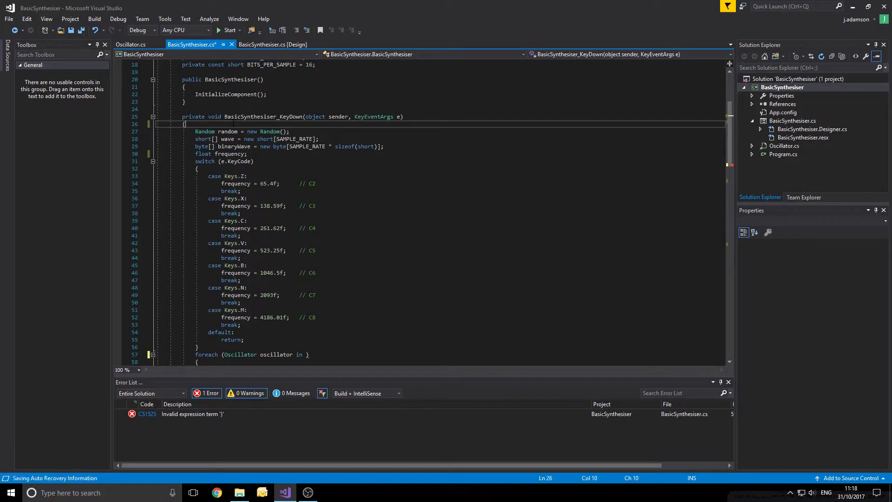
Declare IEnumerable<Oscillator> oscillators = this.Controls.OfType<Oscillator>(); in the key-down handler.
{"action": "type", "text": "IEnumerable<>"}
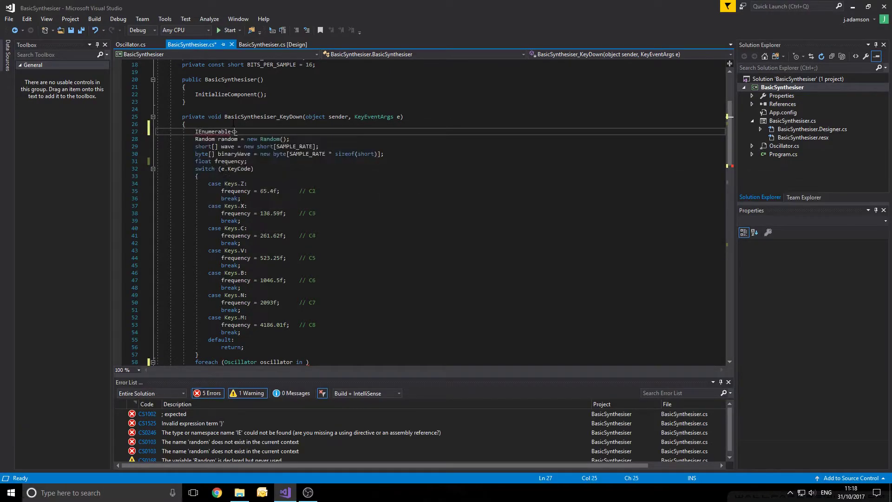
{"action": "type", "text": "Oscillator>"}
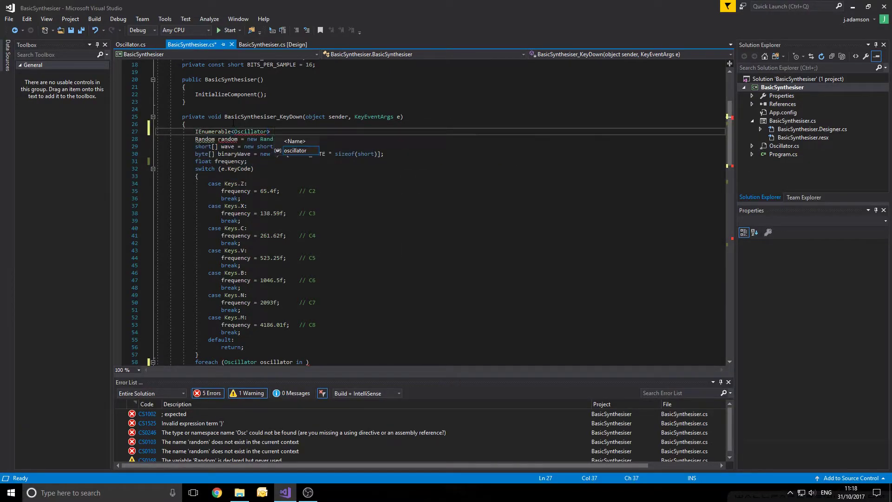
{"action": "type", "text": "oscillators ="}
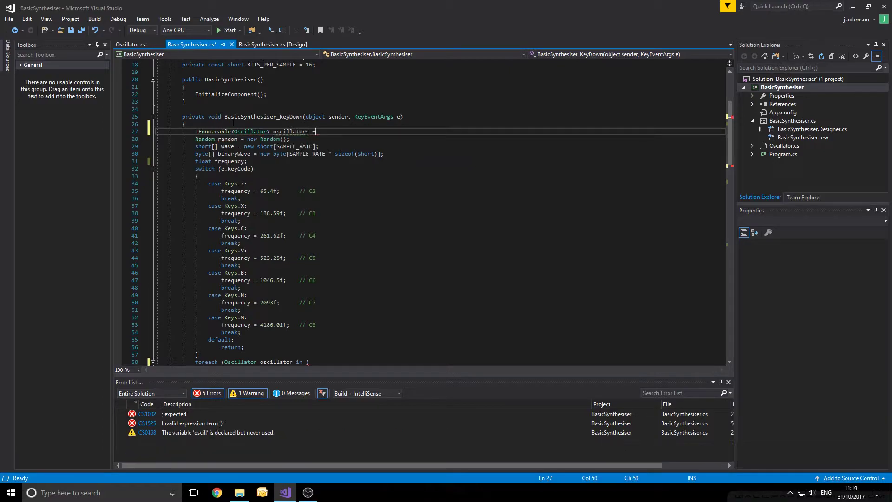
{"action": "type", "text": "this.Controls.OfType<Oscillator>();"}
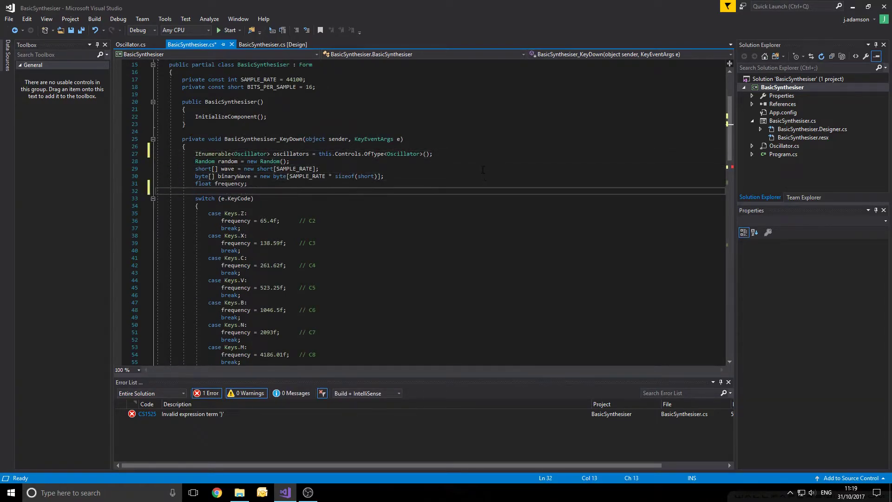
Declare int oscillatorsCount = oscillators.Count() beneath it.
{"action": "type", "text": "int oscill"}
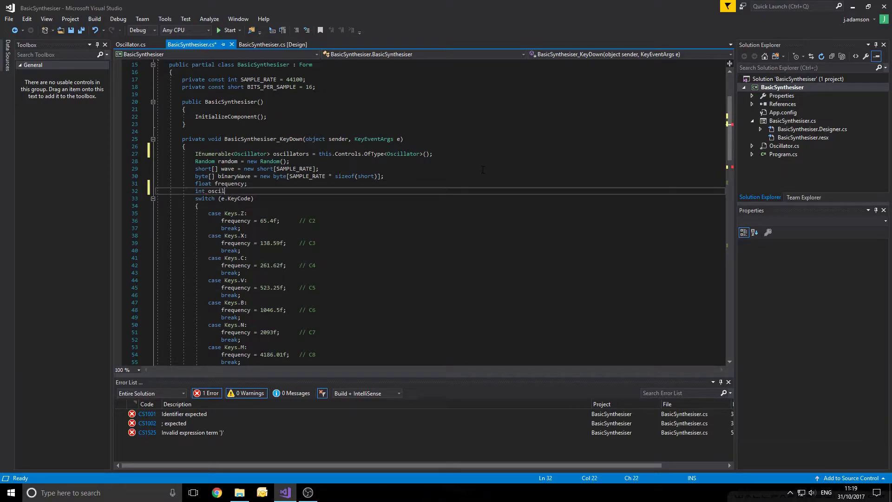
{"action": "type", "text": "lators"}
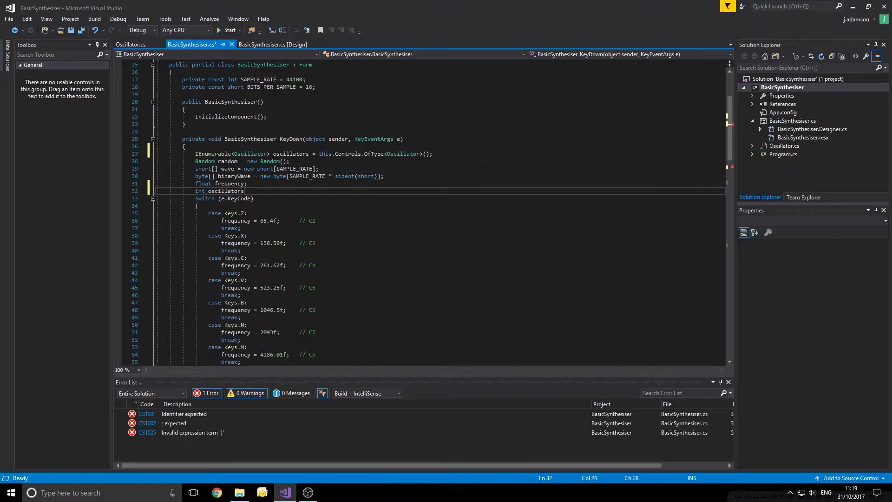
{"action": "type", "text": "Count ="}
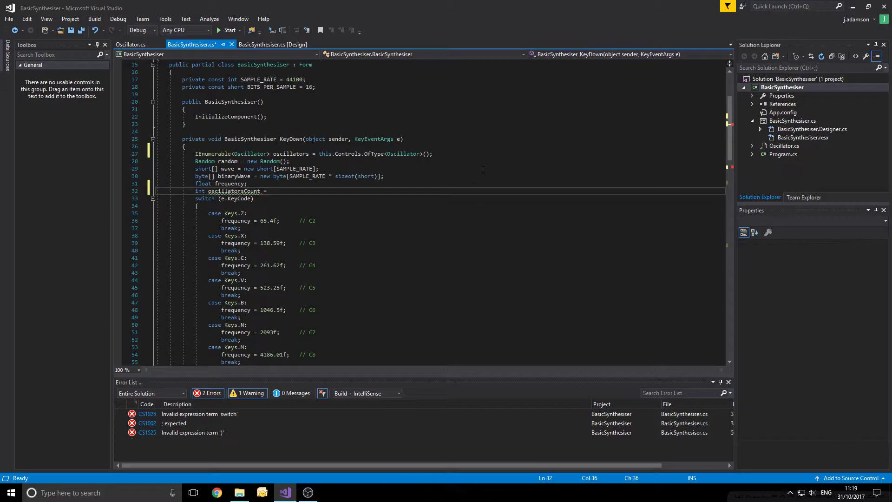
{"action": "type", "text": "oscillators."}
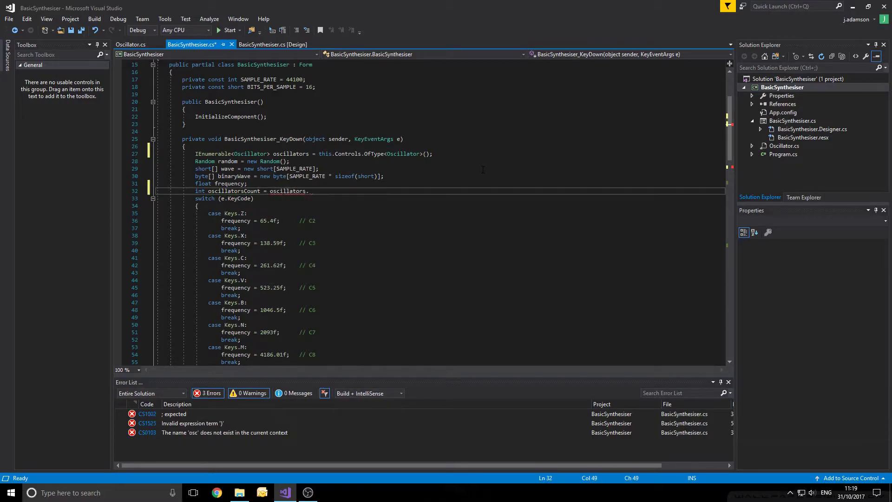
{"action": "type", "text": "Count();"}
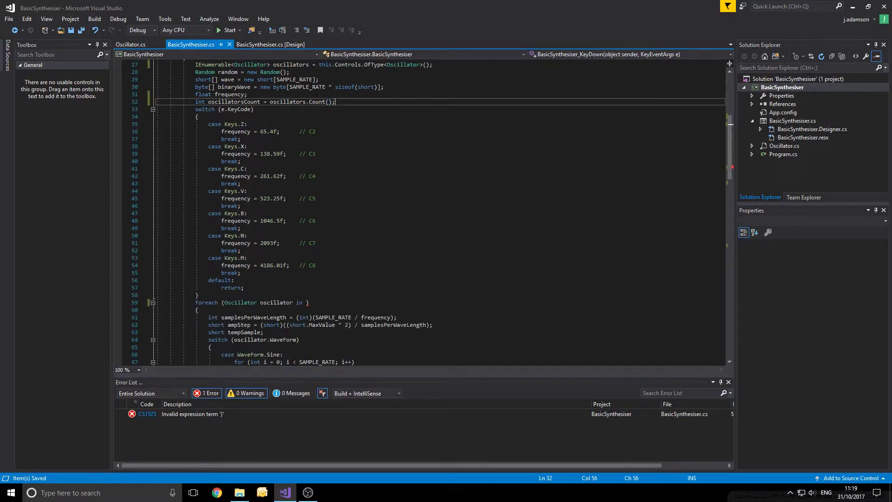
{"action": "scroll", "scroll_direction": "down", "scroll_amount": 3}
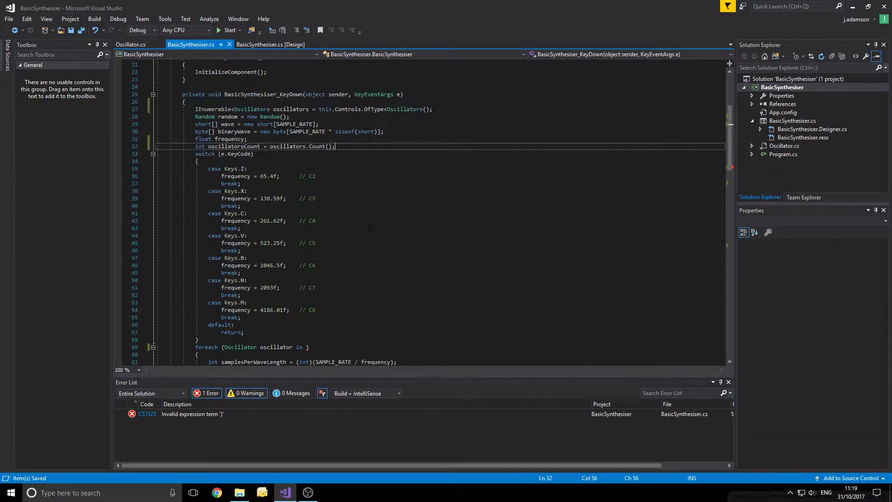
Divide the sine, square and saw sample expressions by oscillatorsCount.
{"action": "scroll", "scroll_direction": "down", "scroll_amount": 3}
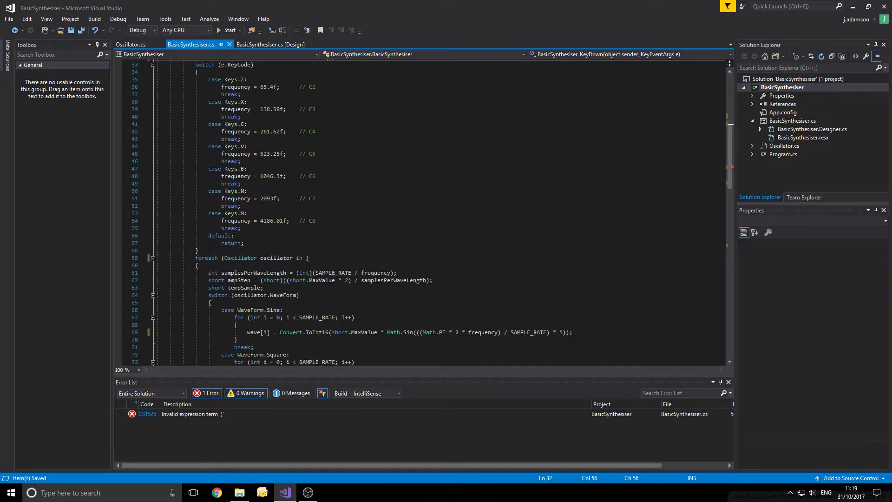
{"action": "type", "text": "oscillatorsCount)"}
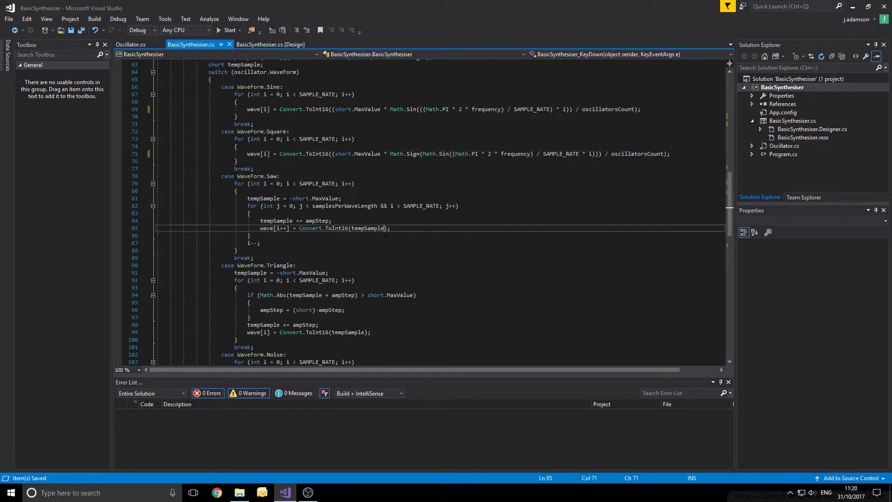
{"action": "type", "text": "/"}
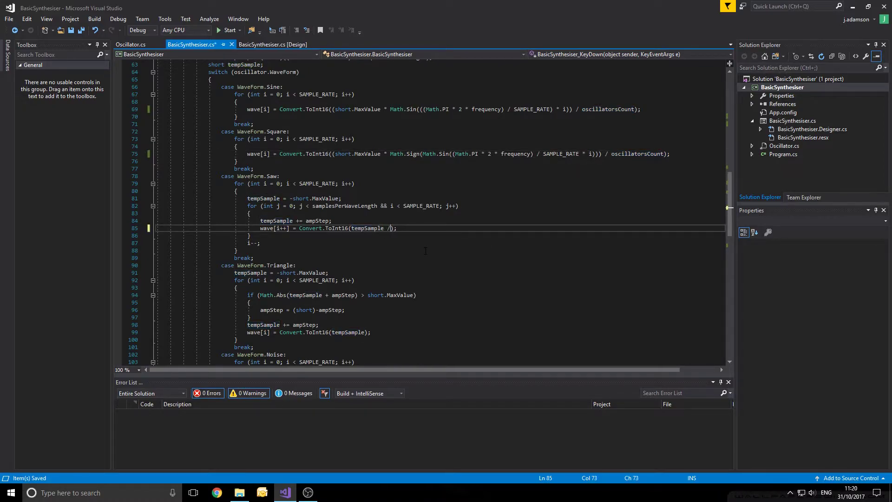
{"action": "type", "text": "oscillatorsCount"}
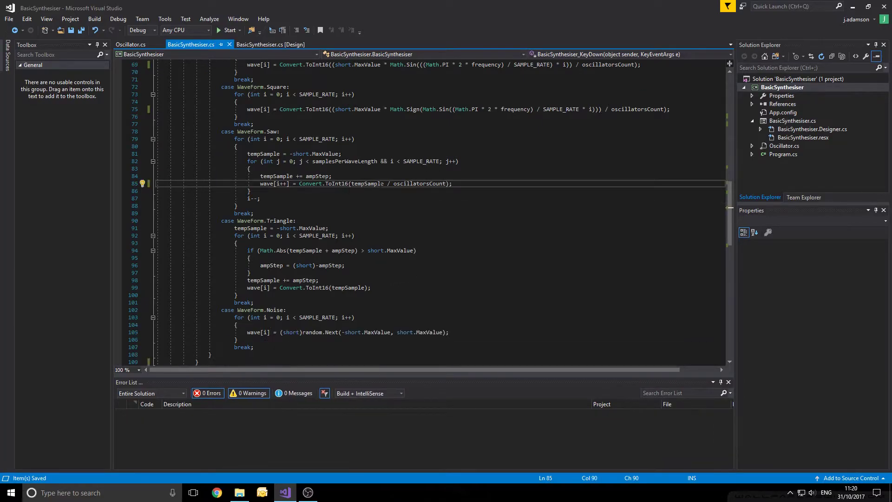
Divide the triangle and noise sample expressions by oscillatorsCount as well.
{"action": "double_click", "coordinate": [419, 183]}
{"action": "type", "text": " / "}
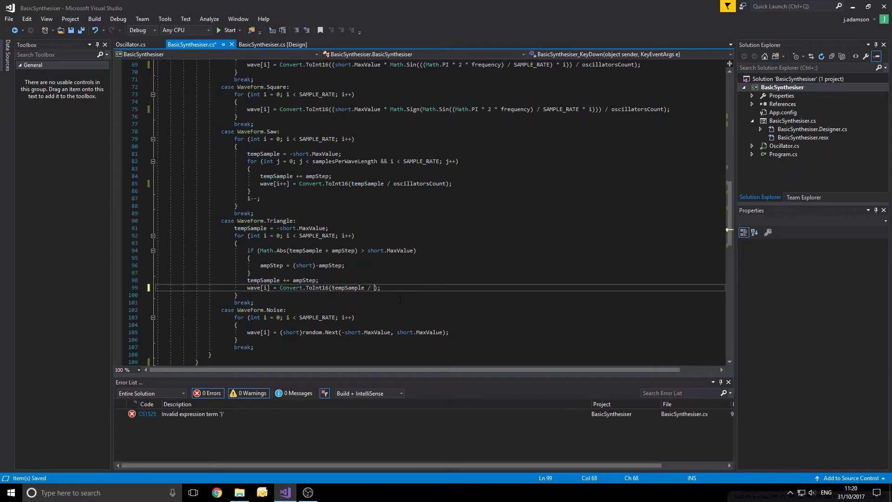
{"action": "type", "text": "oscillatorsCount"}
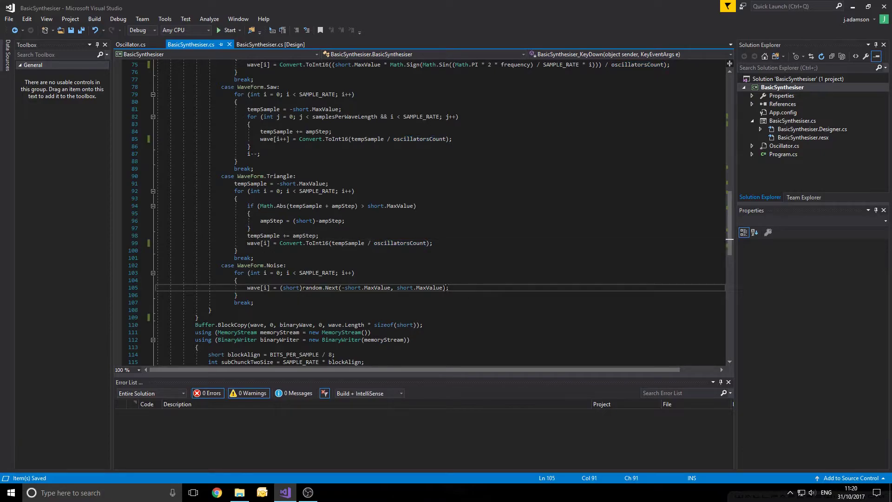
{"action": "type", "text": "/ oscillators"}
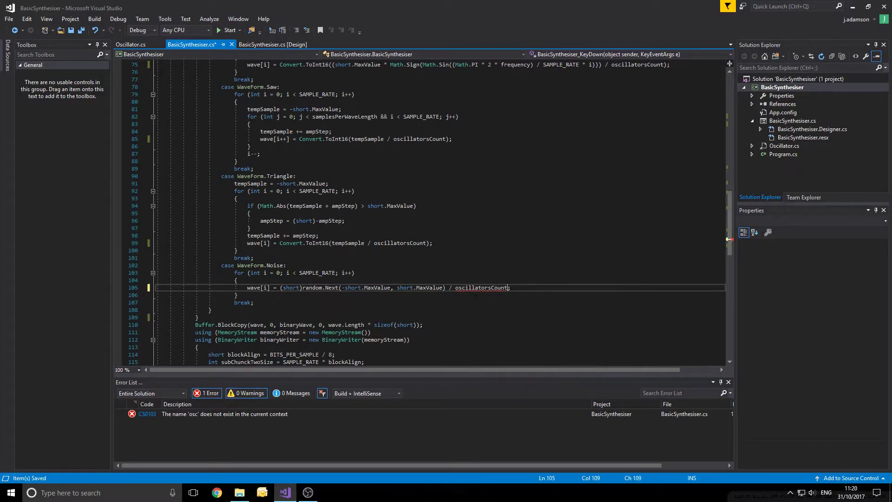
{"action": "type", "text": "Co"}
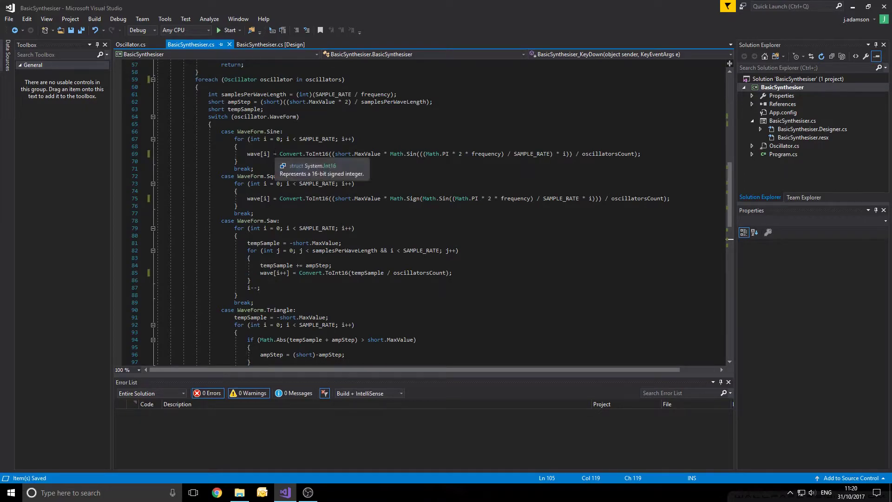
Make the foreach iterate oscillators and change each wave[i] = to += , wrapping noise in Convert.ToInt16.
{"action": "left_click", "coordinate": [277, 153]}
{"action": "type", "text": "+"}
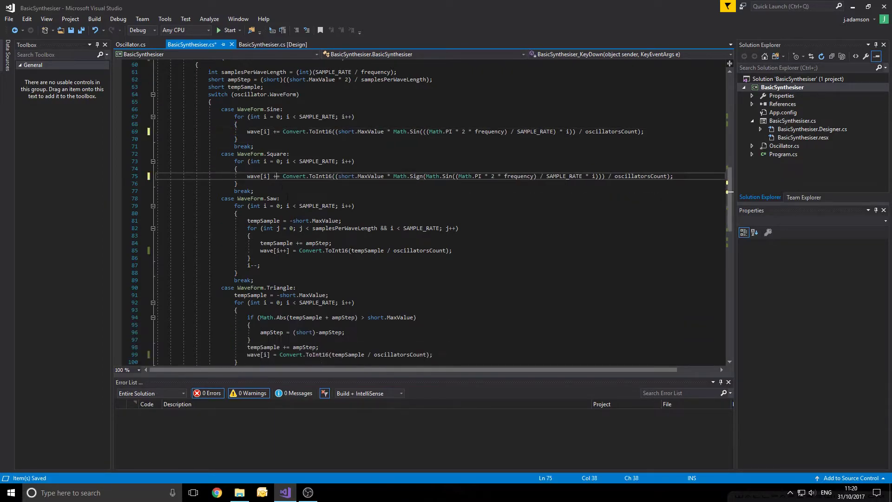
{"action": "scroll", "scroll_direction": "down", "scroll_amount": 3}
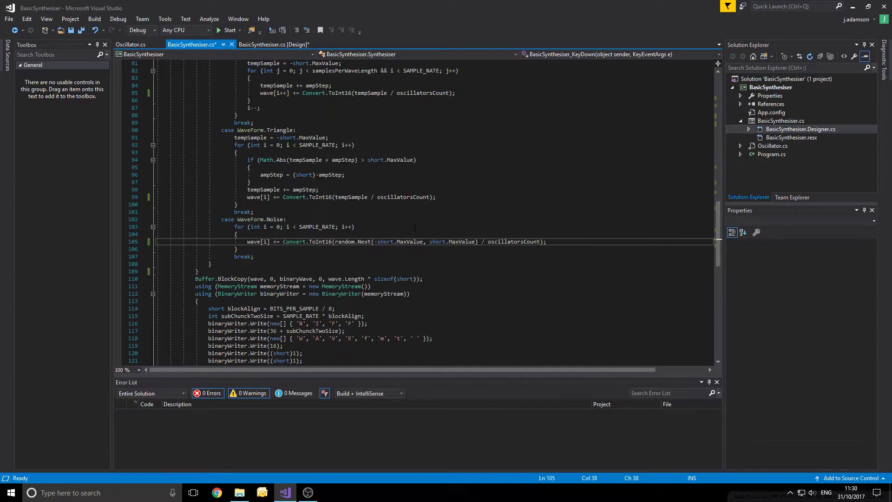
In the form designer, change oscillator2's Text property to an 'Oscillator' caption.
{"action": "left_click", "coordinate": [273, 44]}
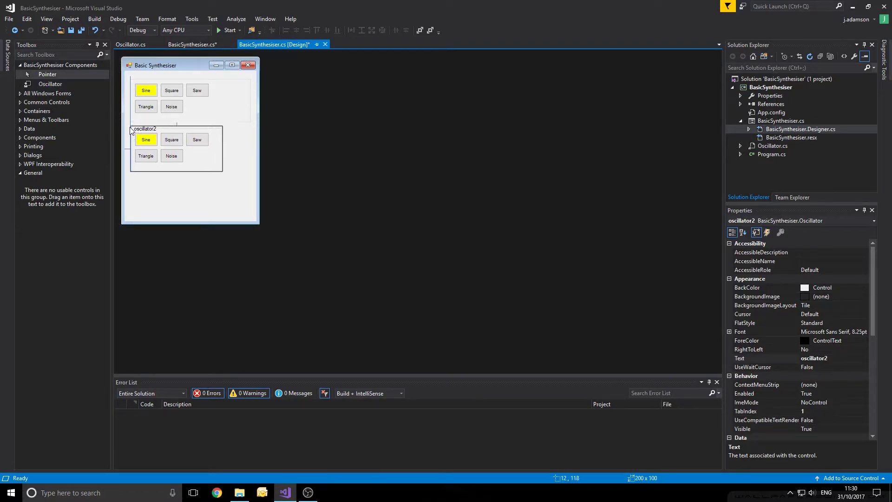
{"action": "left_click", "coordinate": [144, 129]}
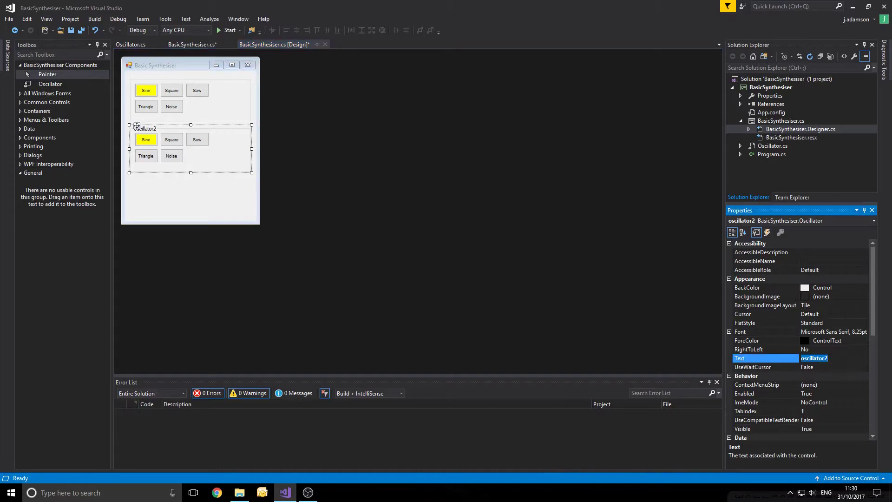
{"action": "type", "text": "Oscillator"}
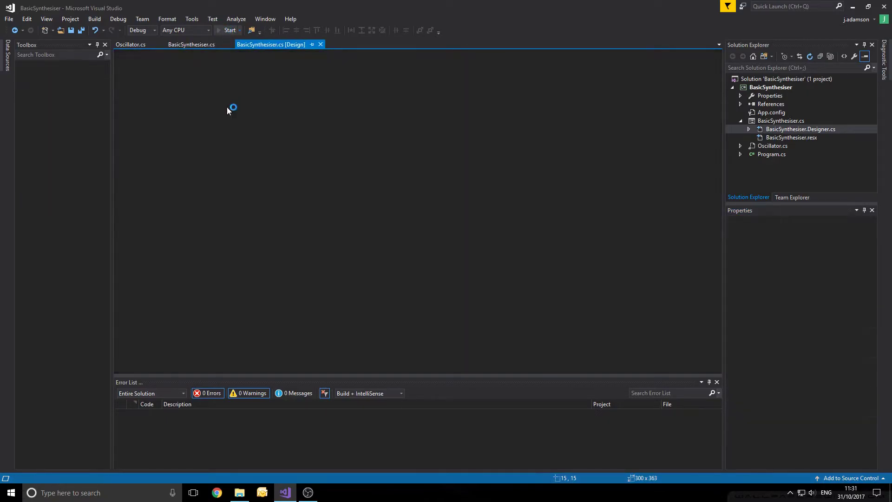
Run the synthesiser and try sine, square, saw and triangle waves on Oscillator 2.
{"action": "left_click", "coordinate": [227, 29]}
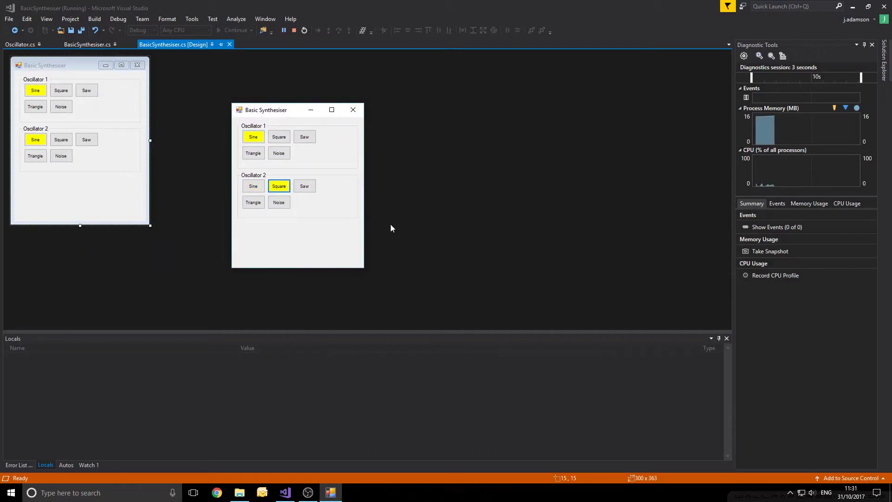
{"action": "left_click", "coordinate": [253, 185]}
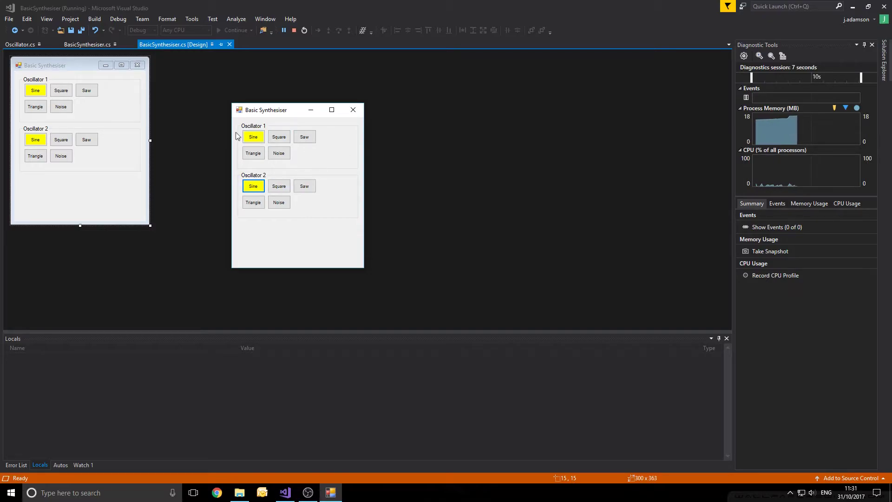
{"action": "mouse_move", "coordinate": [311, 153]}
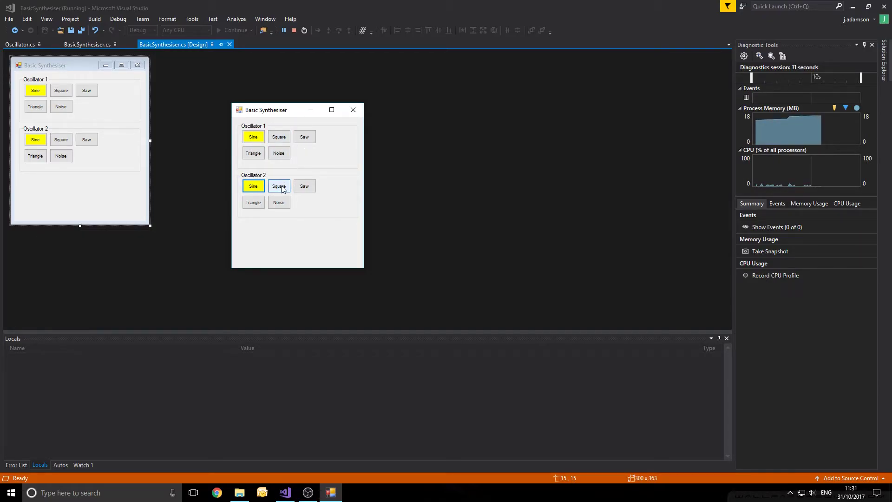
{"action": "left_click", "coordinate": [279, 185]}
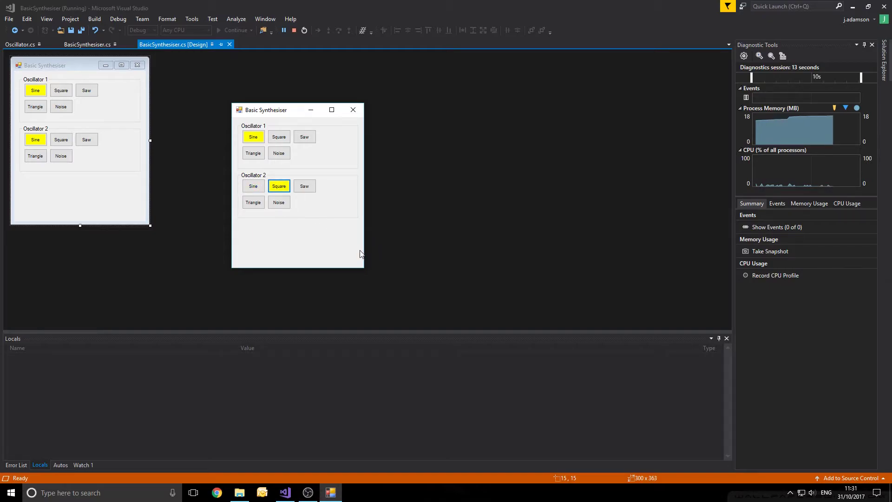
{"action": "mouse_move", "coordinate": [324, 216]}
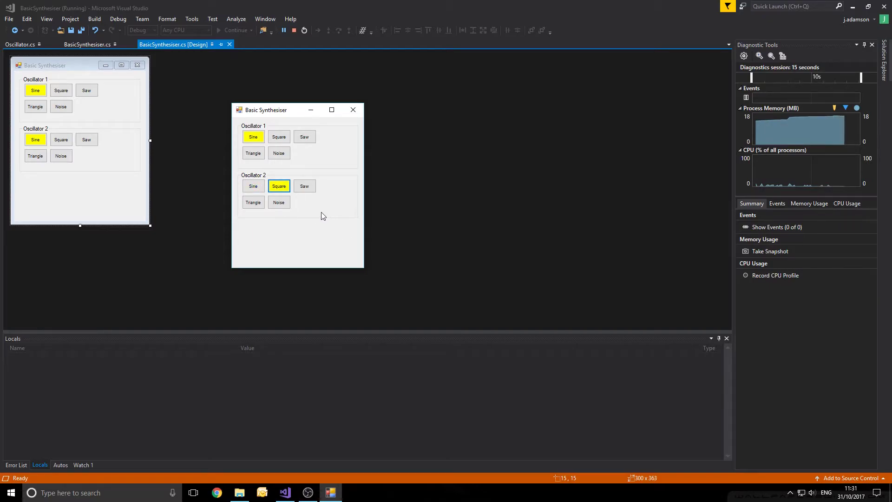
{"action": "left_click", "coordinate": [305, 186]}
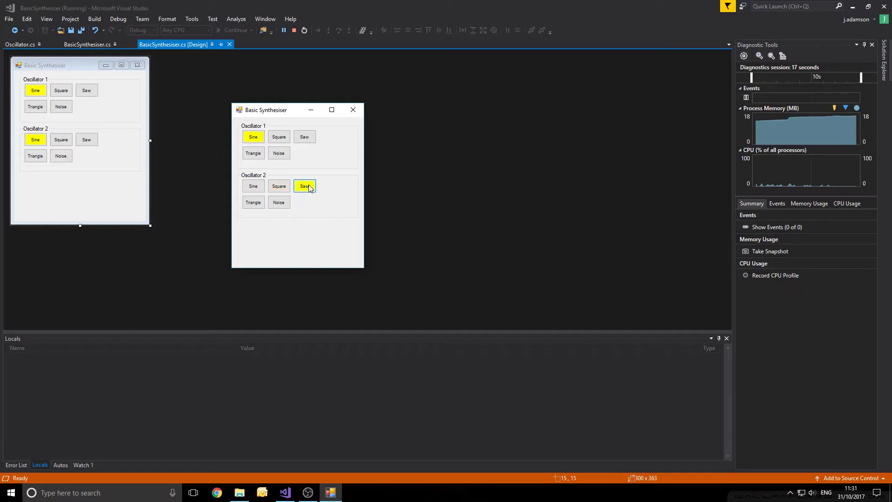
{"action": "left_click", "coordinate": [253, 203]}
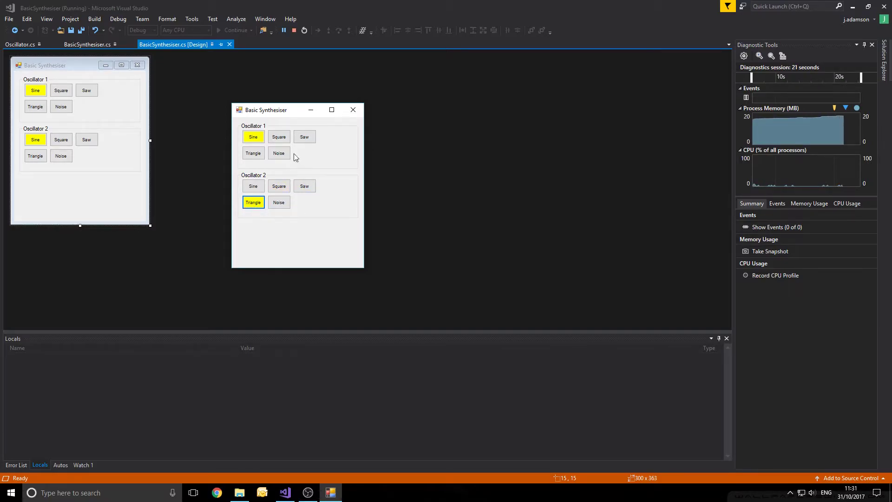
Try square, triangle and noise waves on Oscillator 1, then close the running synthesiser.
{"action": "left_click", "coordinate": [279, 136]}
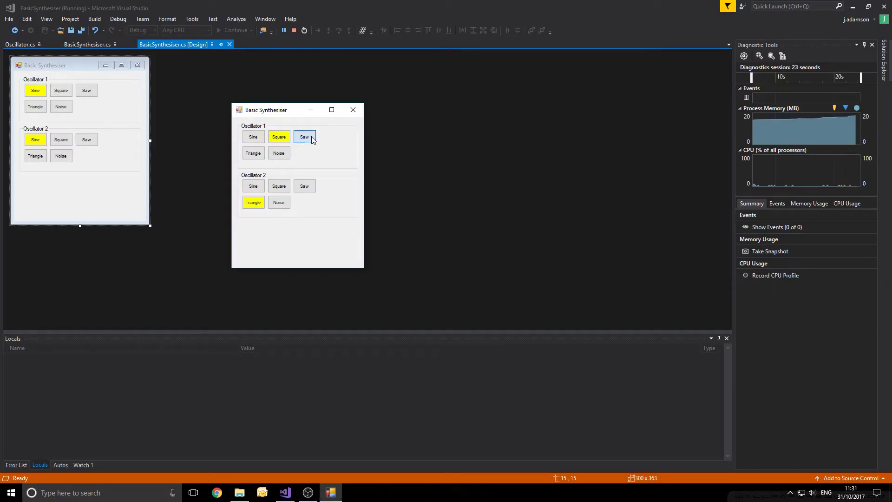
{"action": "left_click", "coordinate": [305, 136]}
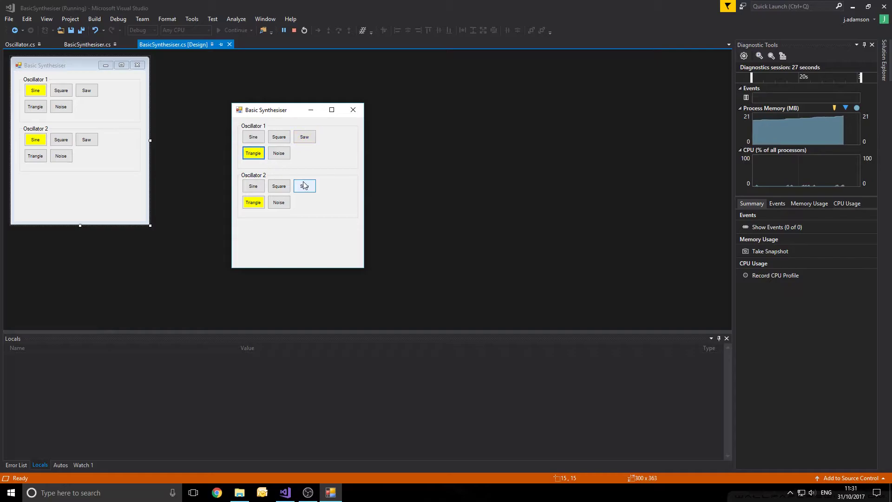
{"action": "left_click", "coordinate": [279, 152]}
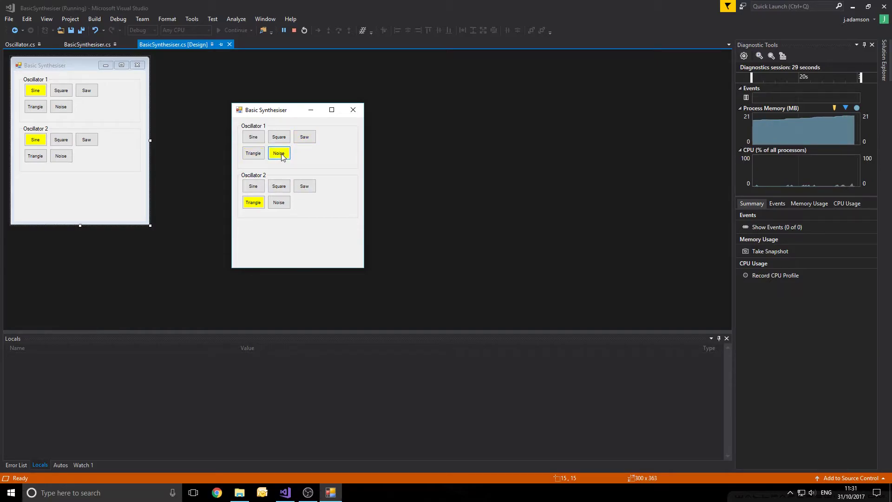
{"action": "left_click", "coordinate": [253, 186]}
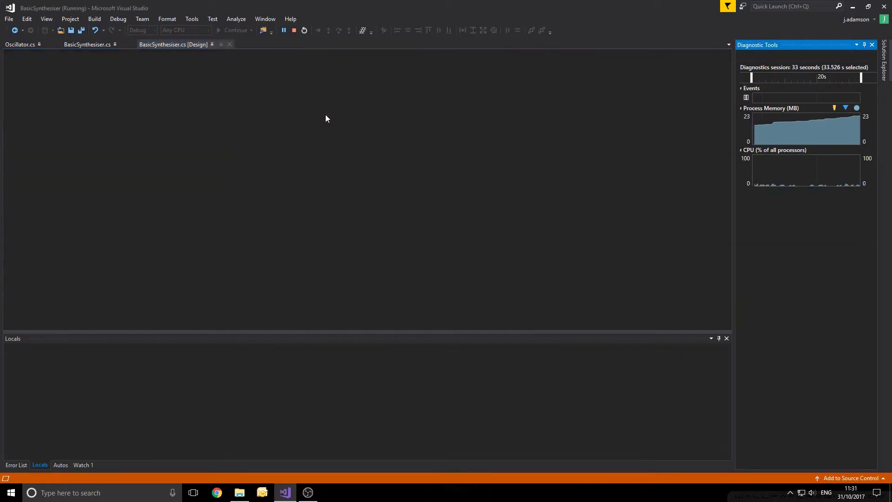
Add a third oscillator captioned Oscillator 3 and drag the form taller to fit it.
{"action": "left_click", "coordinate": [303, 30]}
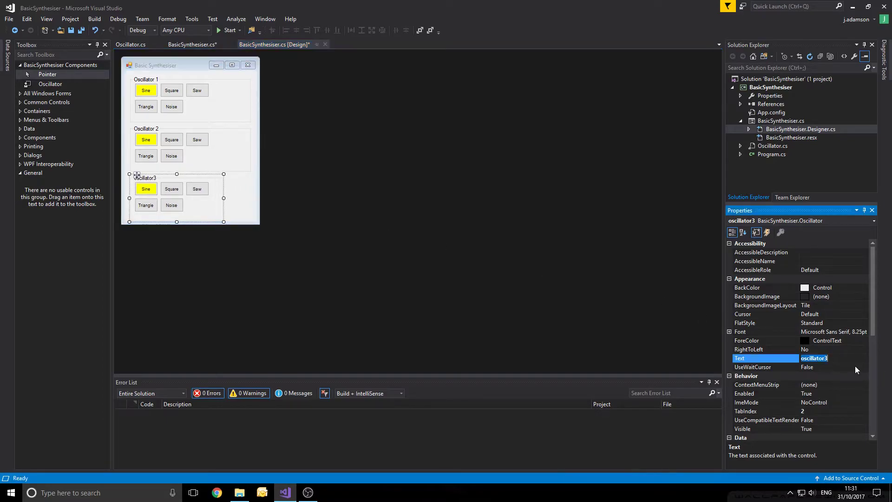
{"action": "type", "text": "Oscillator"}
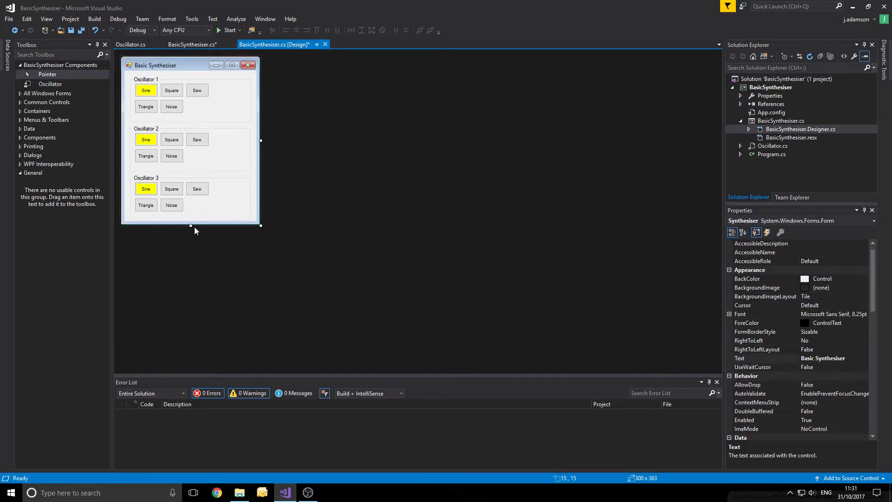
{"action": "left_click_drag", "start_coordinate": [190, 225], "coordinate": [197, 232]}
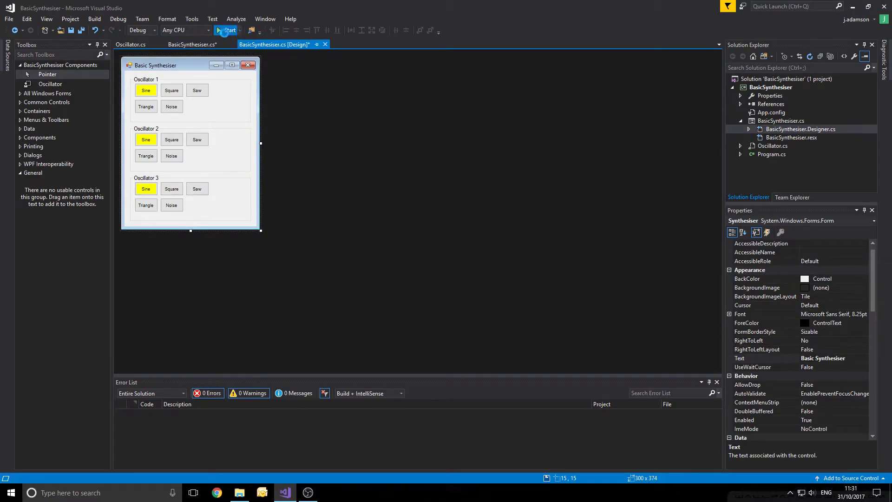
Run the three-oscillator synthesiser, try the sine wave on Oscillator 1, and close it.
{"action": "left_click", "coordinate": [226, 30]}
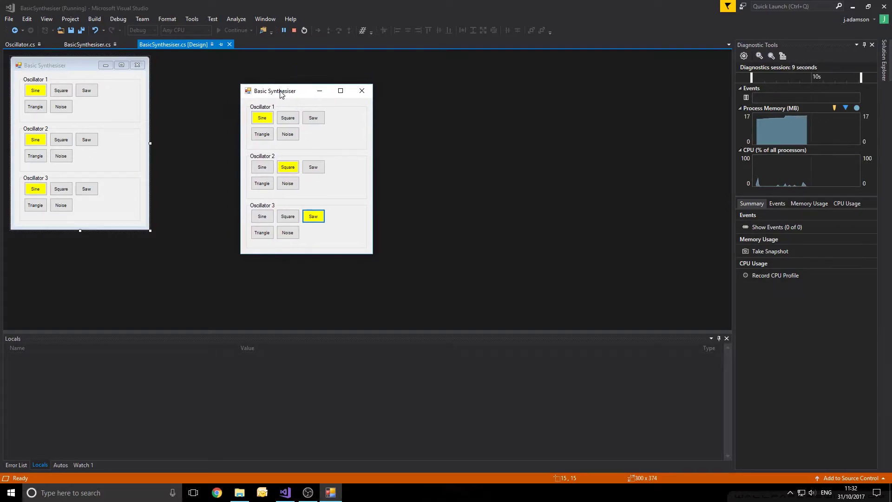
{"action": "mouse_move", "coordinate": [288, 215]}
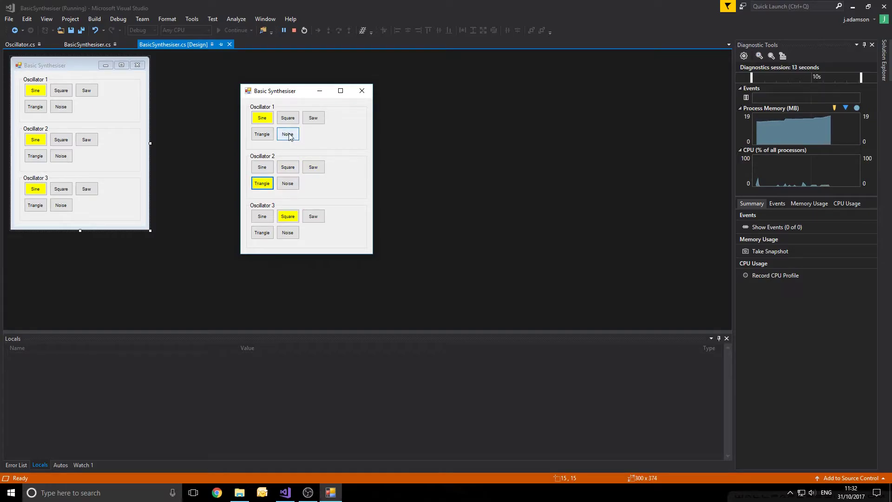
{"action": "left_click", "coordinate": [262, 118]}
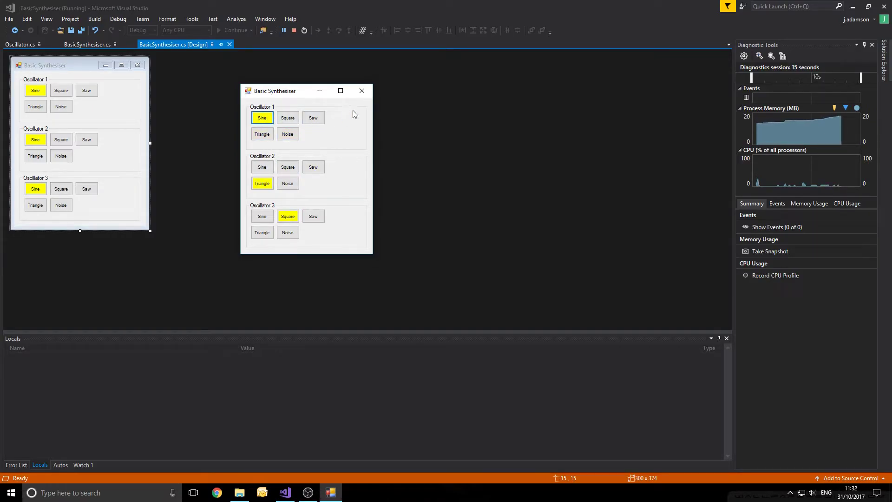
{"action": "left_click", "coordinate": [283, 30]}
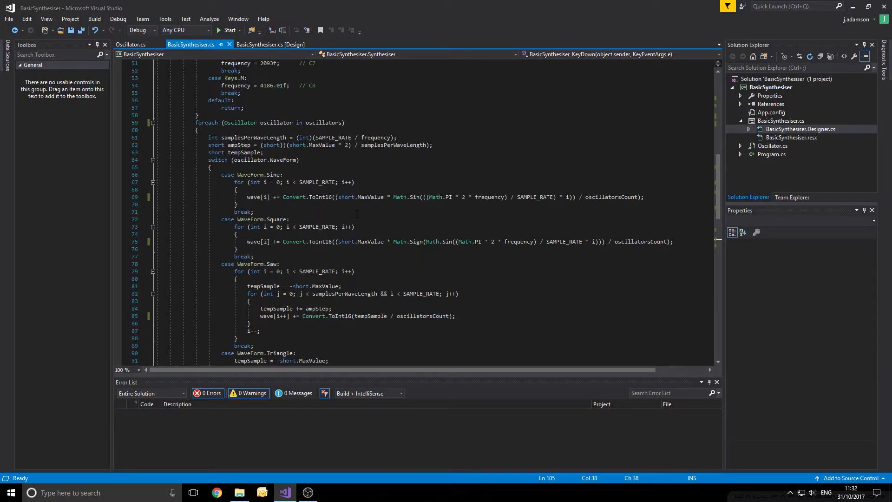
{"action": "mouse_move", "coordinate": [346, 242]}
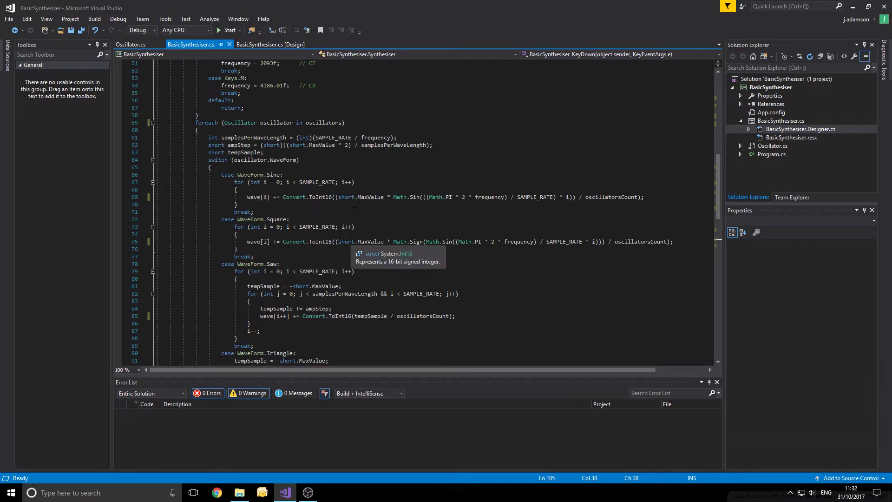
Scroll through the WaveForm switch code, then return to the BasicSynthesiser form designer.
{"action": "scroll", "scroll_direction": "down", "scroll_amount": 3}
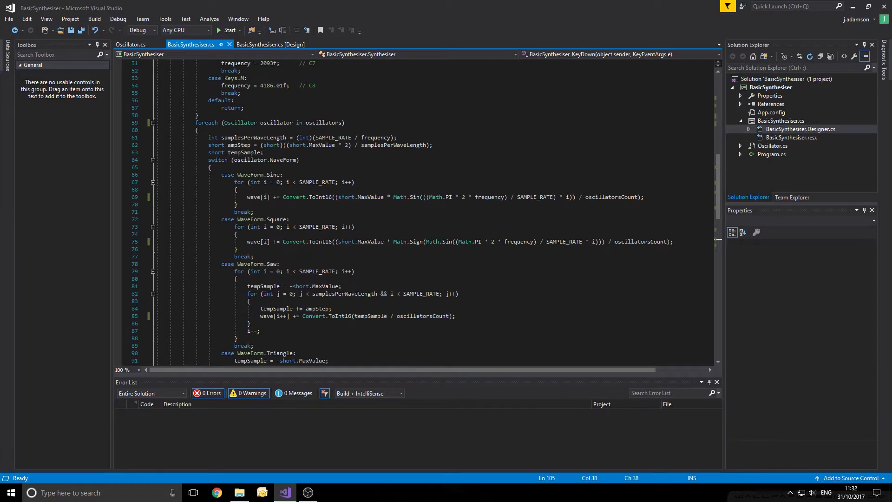
{"action": "scroll", "scroll_direction": "down", "scroll_amount": 3}
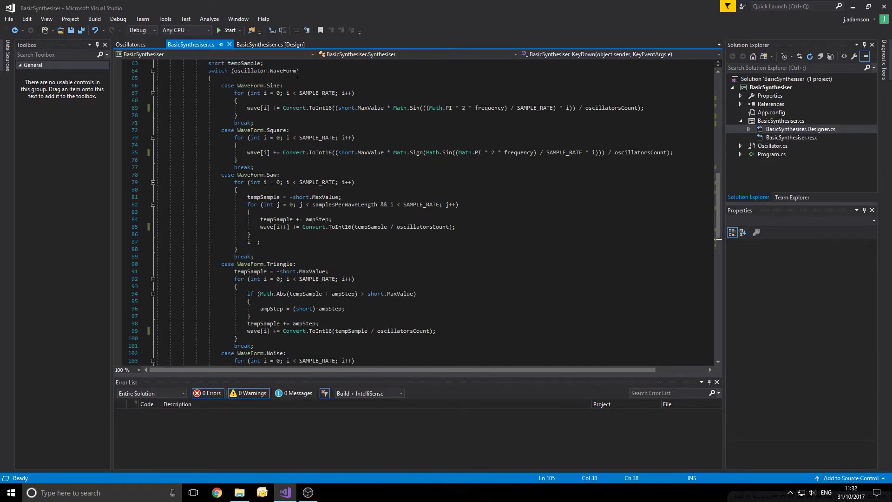
{"action": "left_click", "coordinate": [271, 43]}
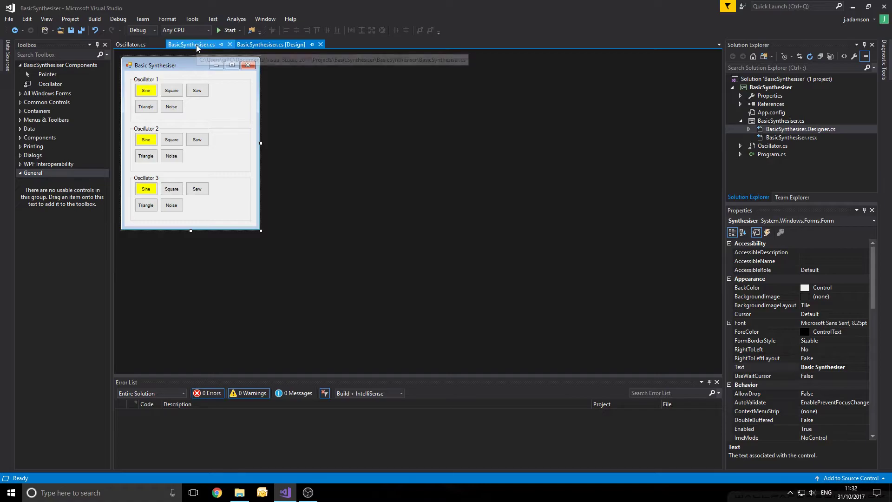
Review the form in the designer, then switch to the Oscillator.cs constructor code.
{"action": "left_click", "coordinate": [271, 44]}
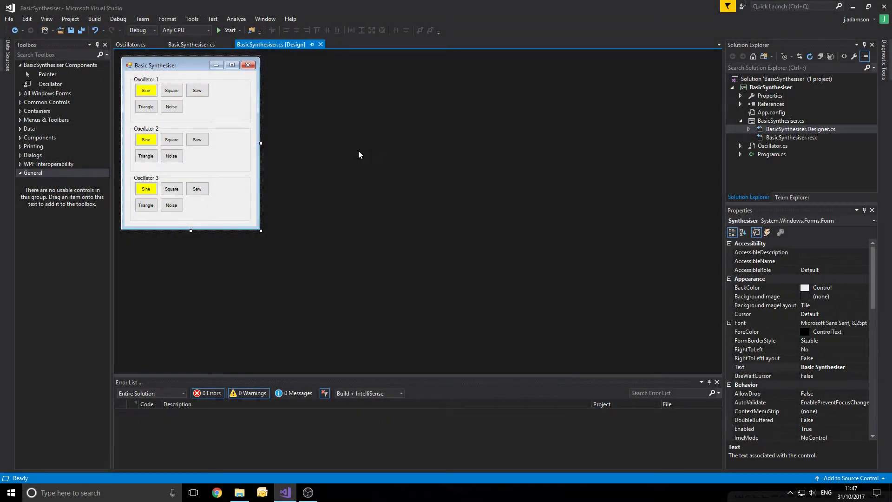
{"action": "mouse_move", "coordinate": [233, 106]}
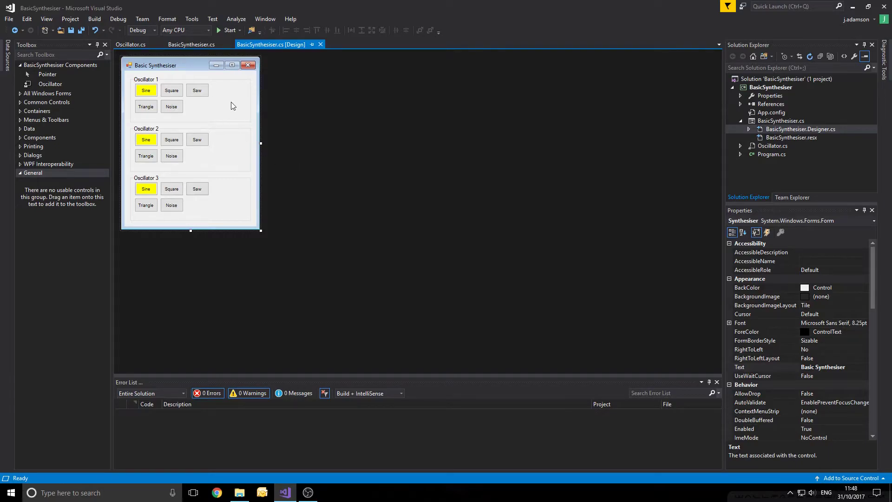
{"action": "mouse_move", "coordinate": [223, 108]}
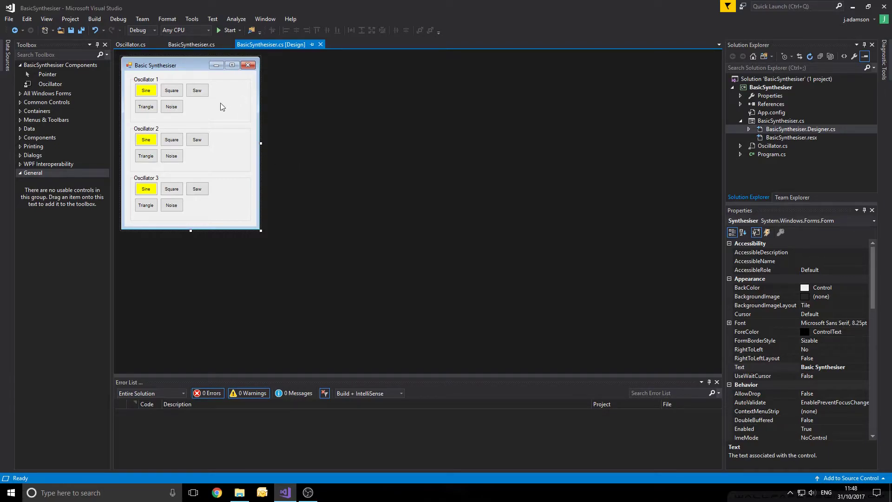
{"action": "mouse_move", "coordinate": [162, 106]}
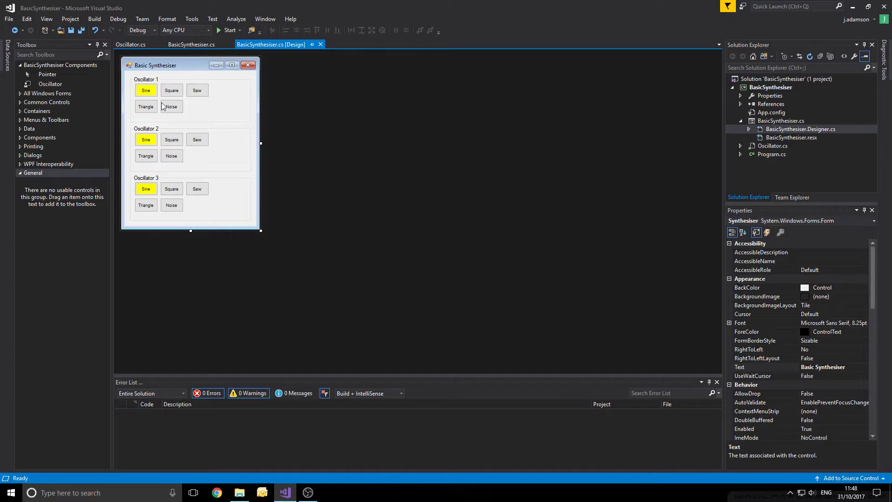
{"action": "mouse_move", "coordinate": [188, 141]}
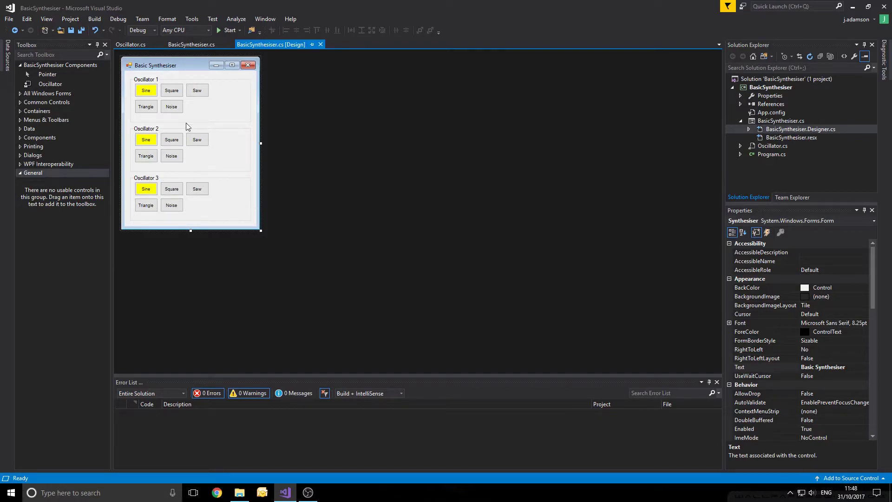
{"action": "mouse_move", "coordinate": [196, 168]}
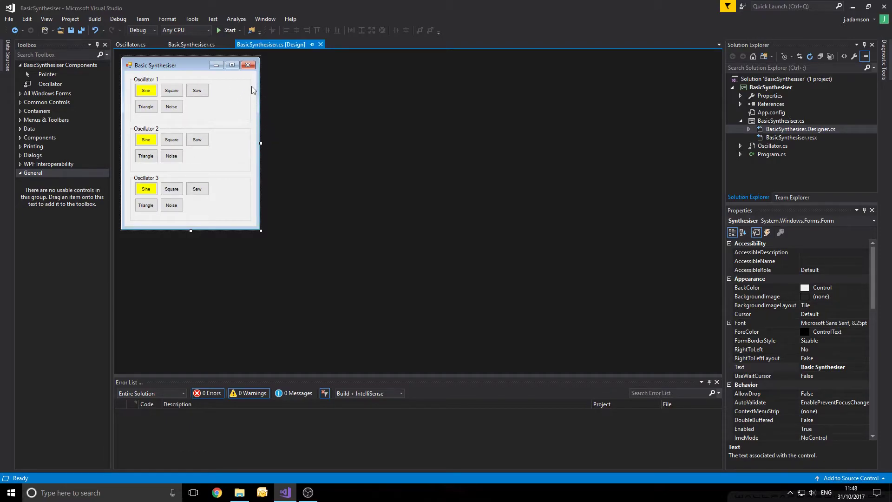
{"action": "mouse_move", "coordinate": [265, 108]}
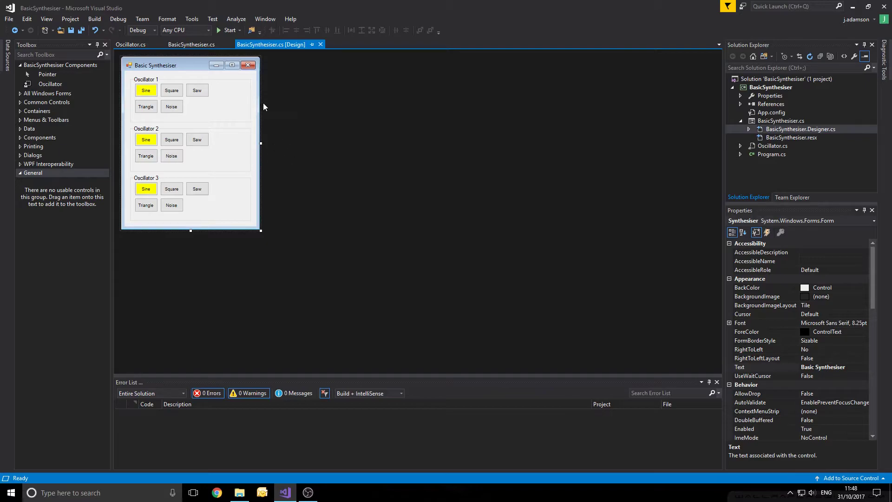
{"action": "mouse_move", "coordinate": [250, 100]}
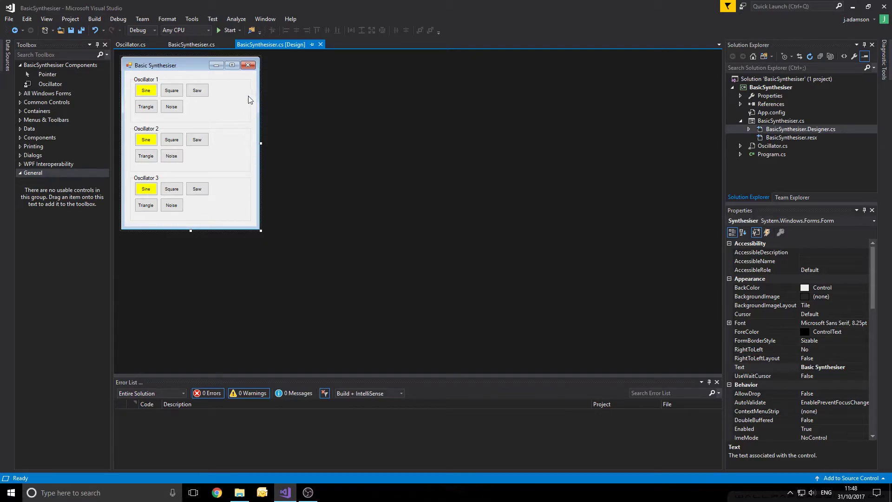
{"action": "mouse_move", "coordinate": [207, 208]}
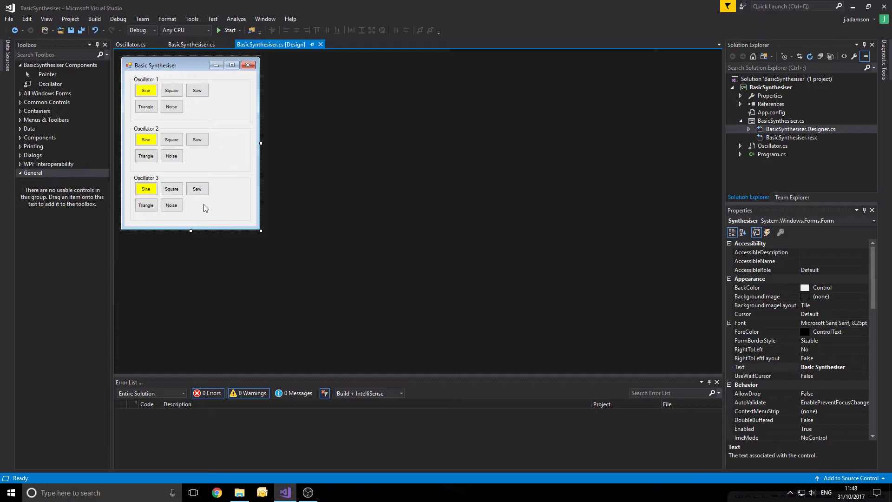
{"action": "left_click", "coordinate": [130, 43]}
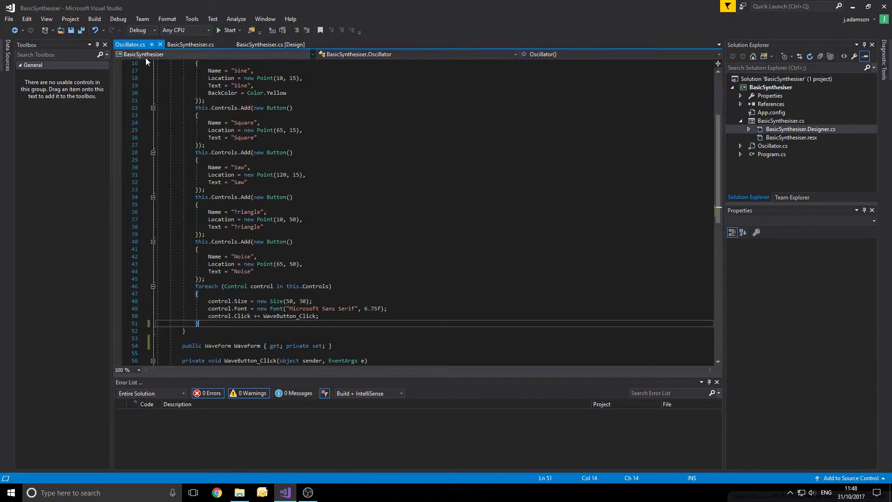
Add a new CheckBox named OscillatorOn at location 210,10 to the oscillator's controls.
{"action": "type", "text": "tih"}
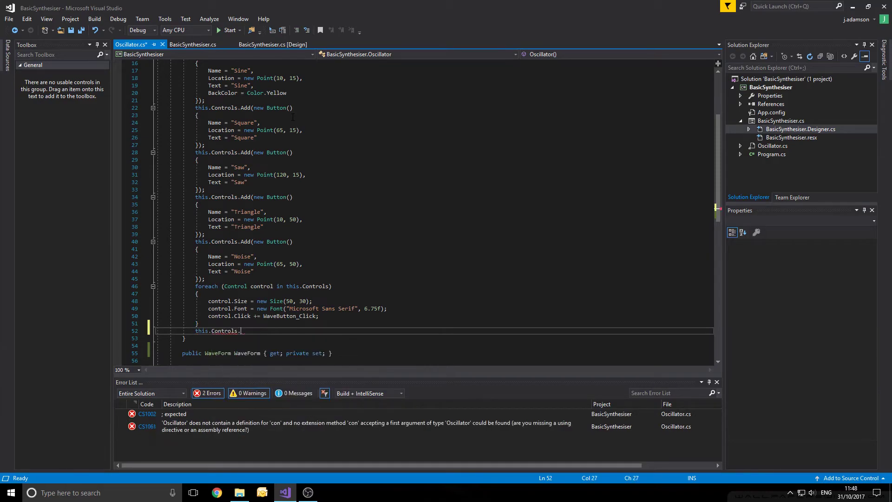
{"action": "type", "text": "Add()"}
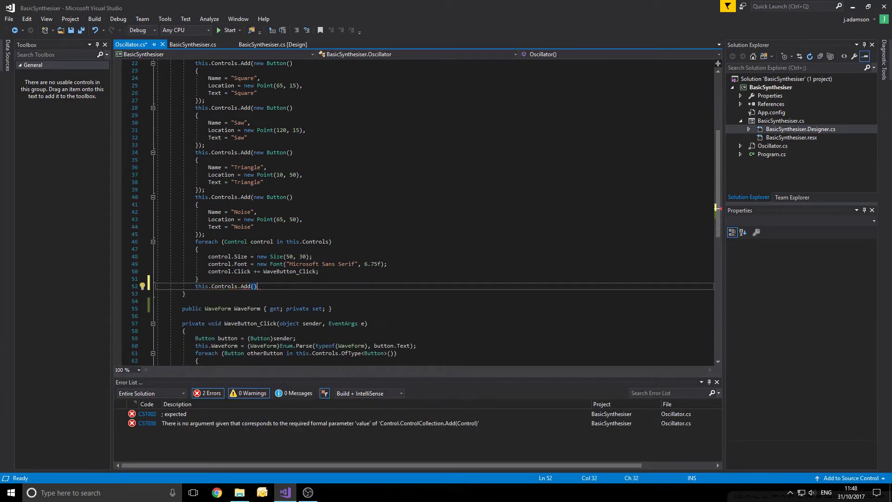
{"action": "mouse_move", "coordinate": [239, 257]}
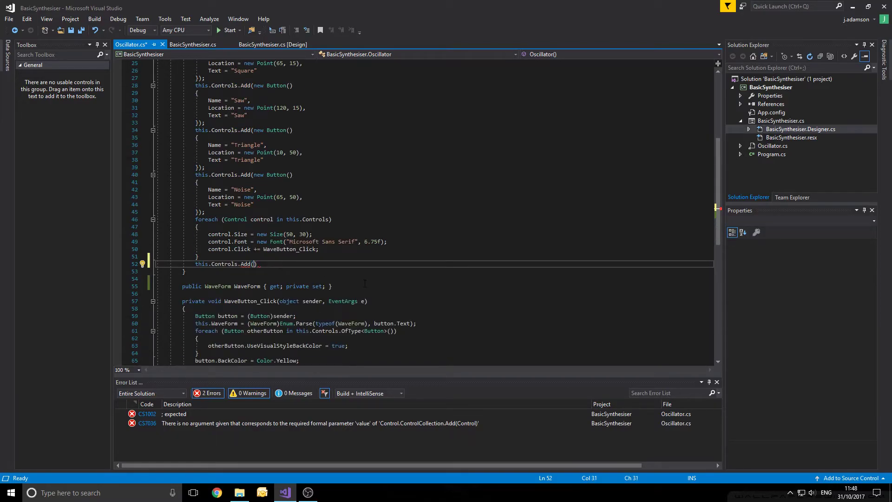
{"action": "type", "text": "new Ched"}
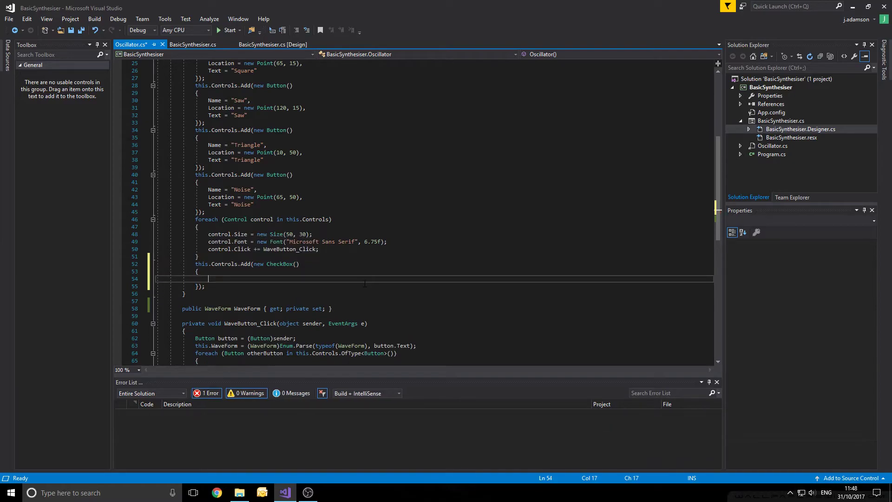
{"action": "type", "text": "name"}
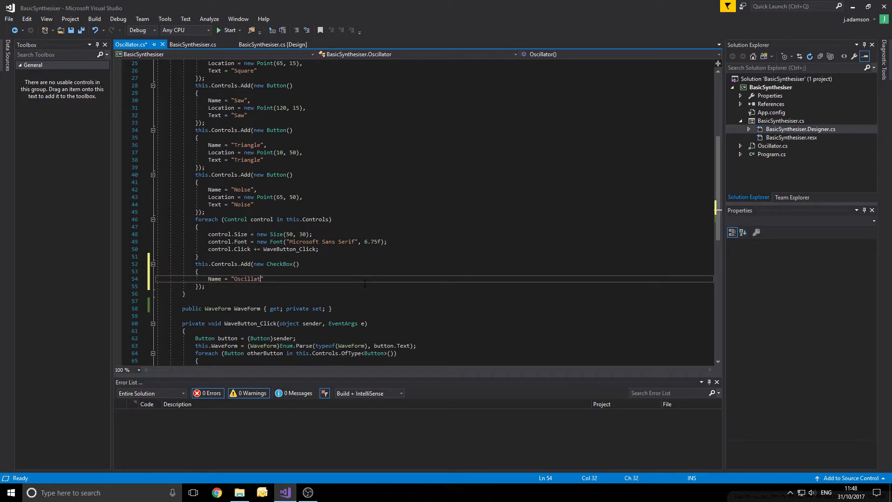
{"action": "type", "text": "On"}
{"action": "type", "text": "Location = new Point("}
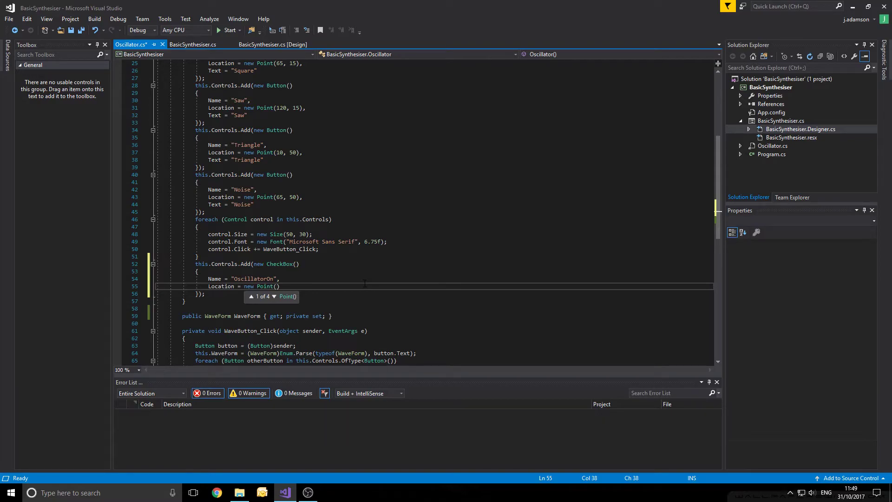
{"action": "type", "text": "210,"}
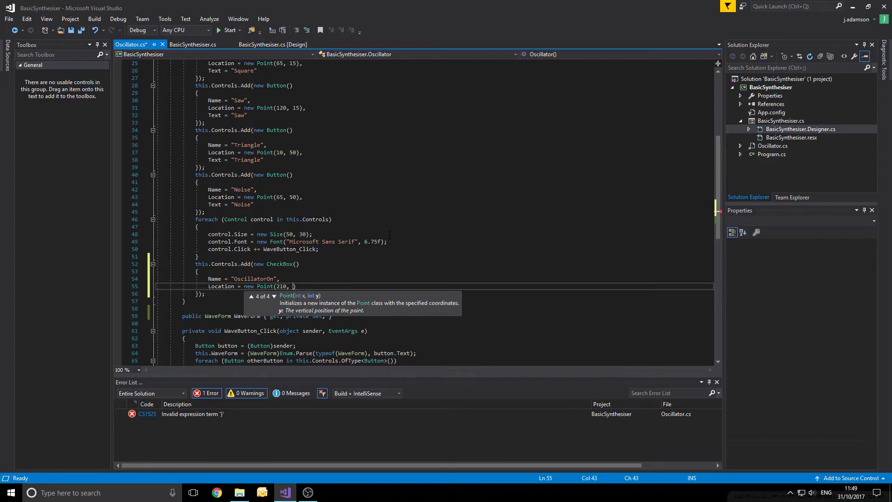
{"action": "type", "text": "10)"}
{"action": "type", "text": "Size = new Size("}
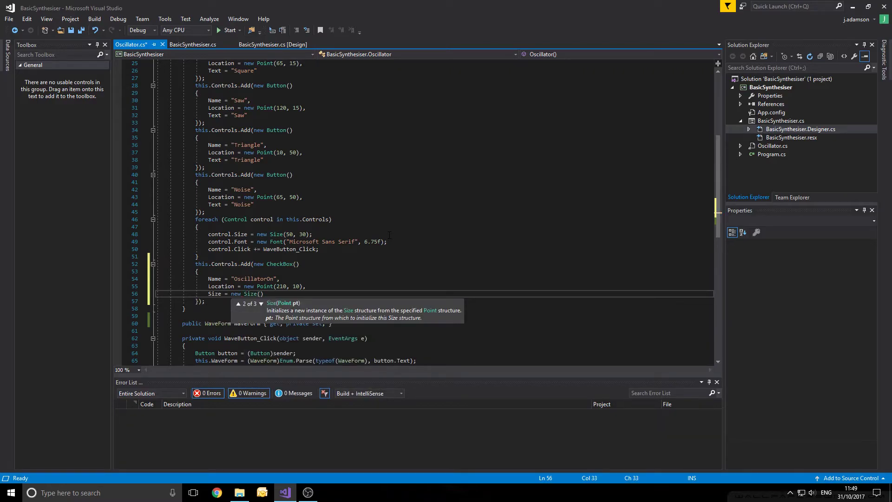
Give the checkbox size 40,30, text 'On' and Checked true, then save Oscillator.cs.
{"action": "type", "text": "40, 30"}
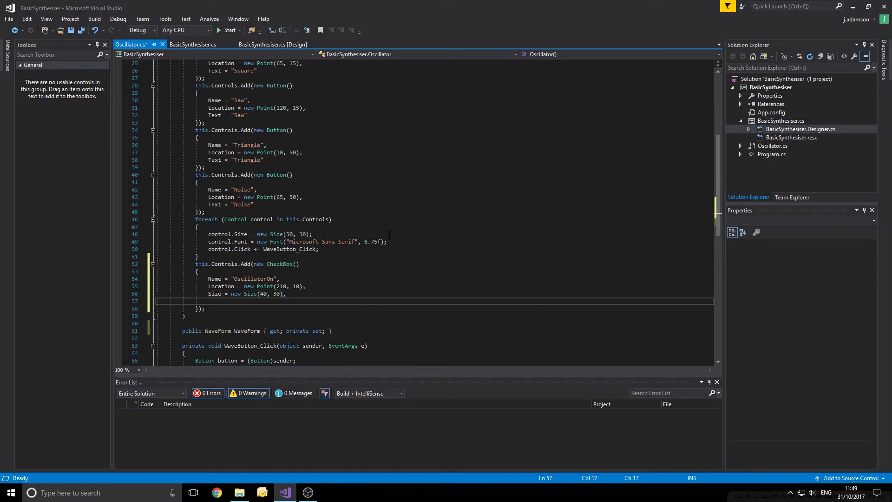
{"action": "type", "text": "Text"}
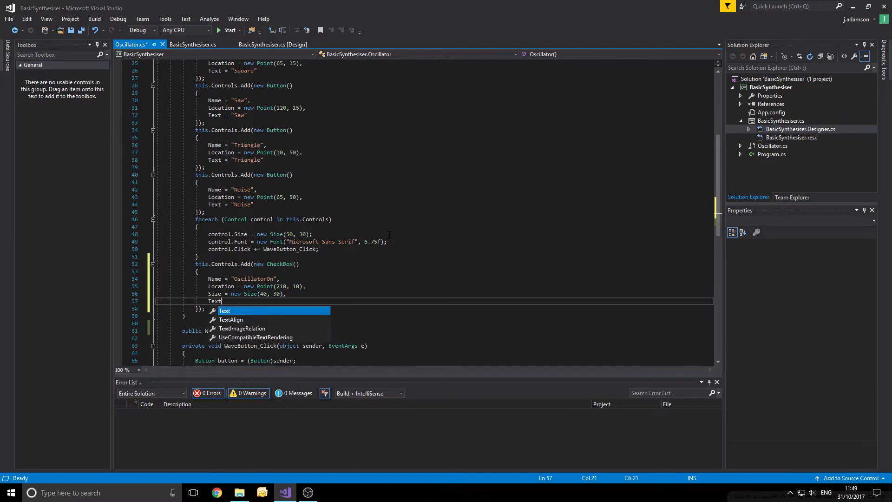
{"action": "type", "text": "= \"o\""}
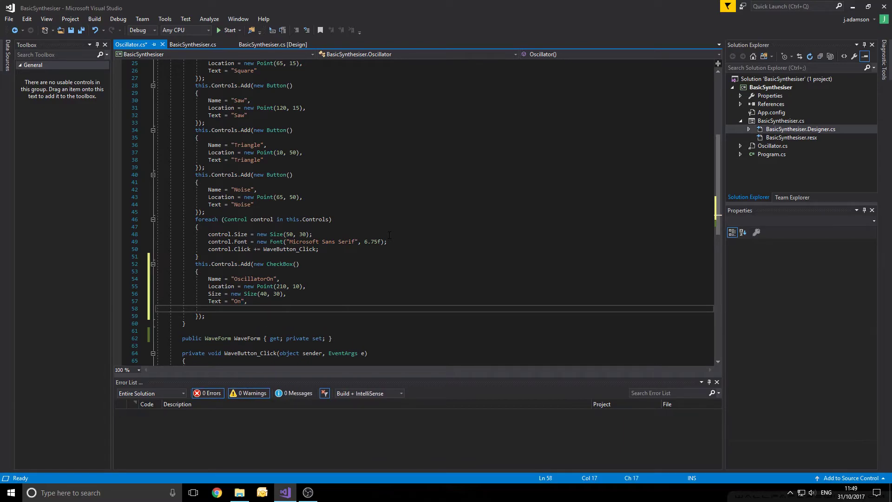
{"action": "type", "text": "Check"}
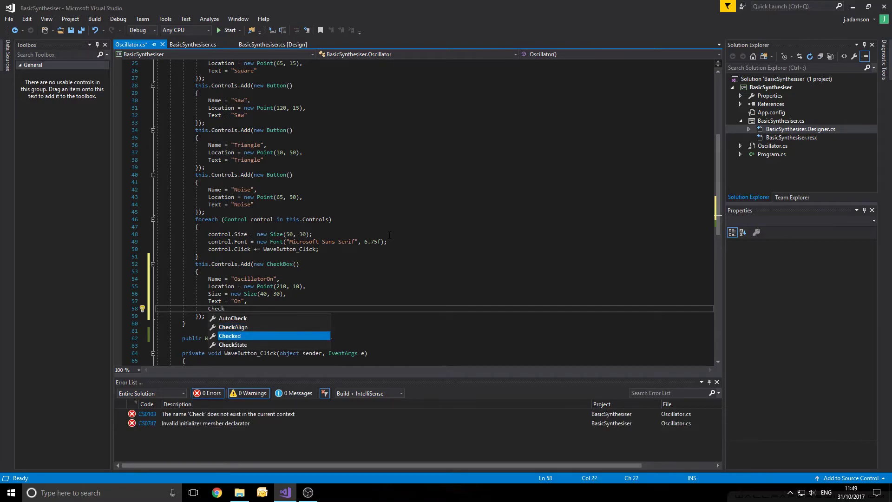
{"action": "type", "text": "= tru"}
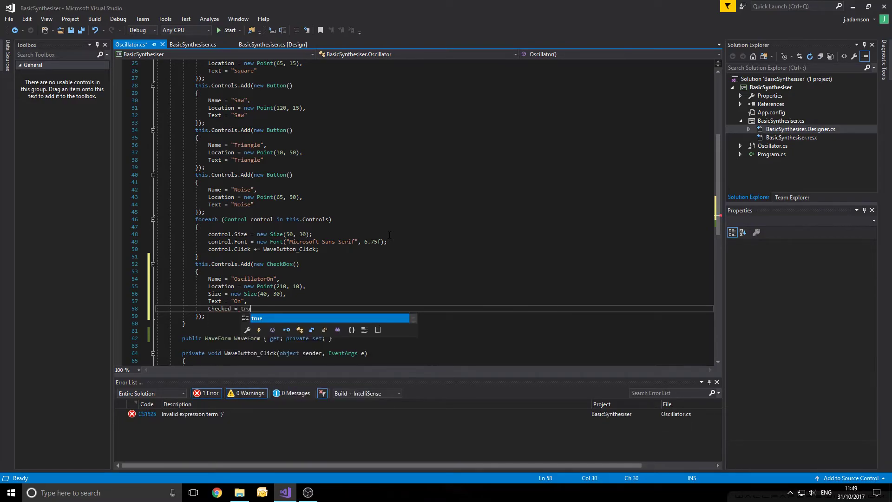
{"action": "type", "text": "e"}
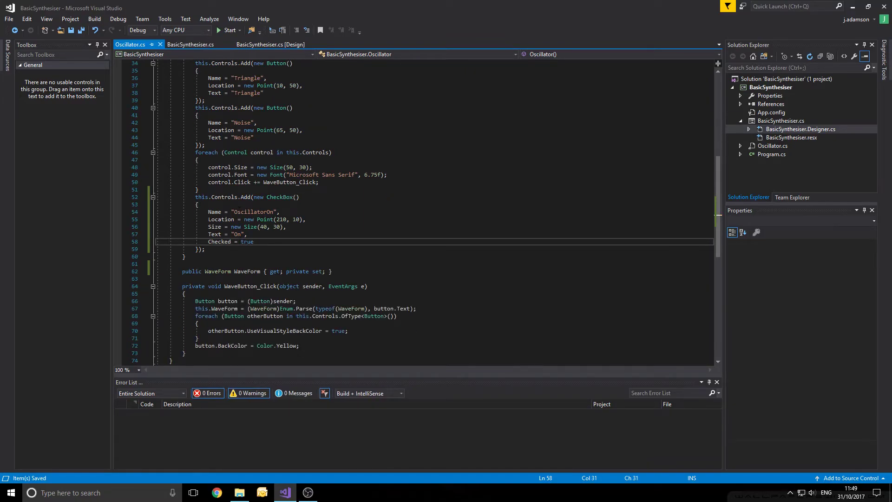
{"action": "left_click", "coordinate": [192, 44]}
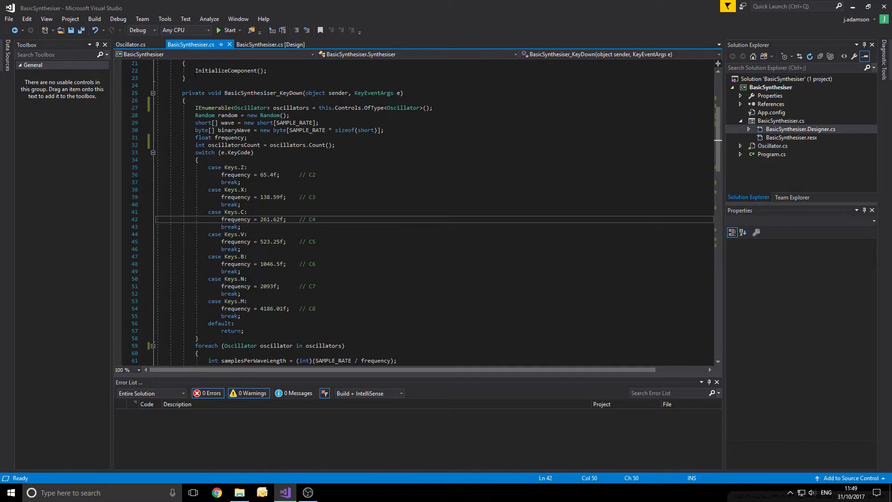
Add 'public bool On => ((CheckBox)this.Controls["OscillatorOn"]).Checked;' below WaveForm and save.
{"action": "left_click", "coordinate": [130, 43]}
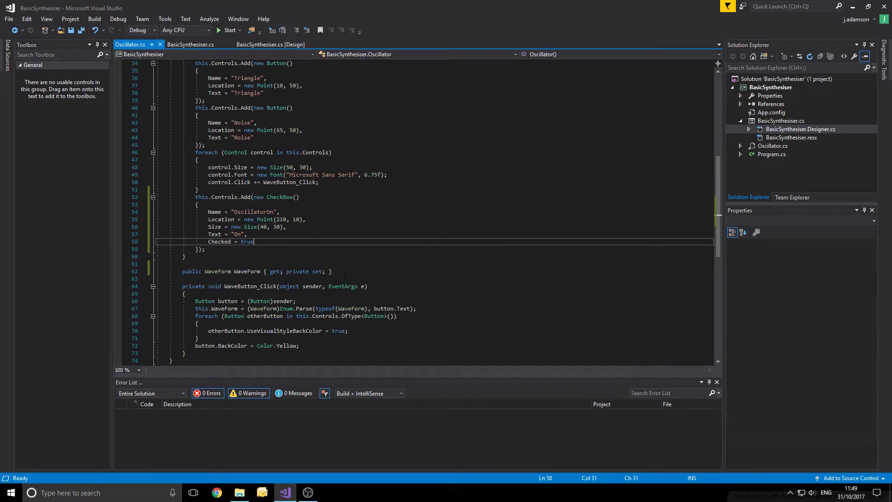
{"action": "type", "text": "public bool"}
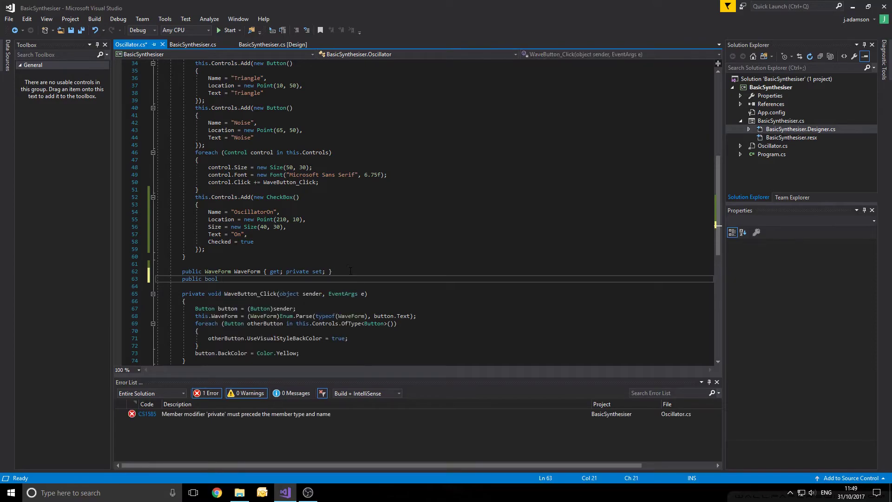
{"action": "type", "text": "On"}
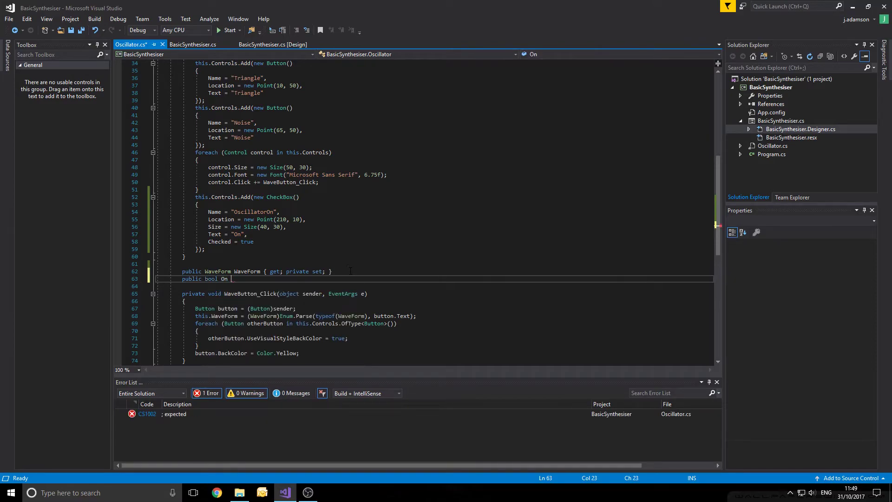
{"action": "type", "text": "=>"}
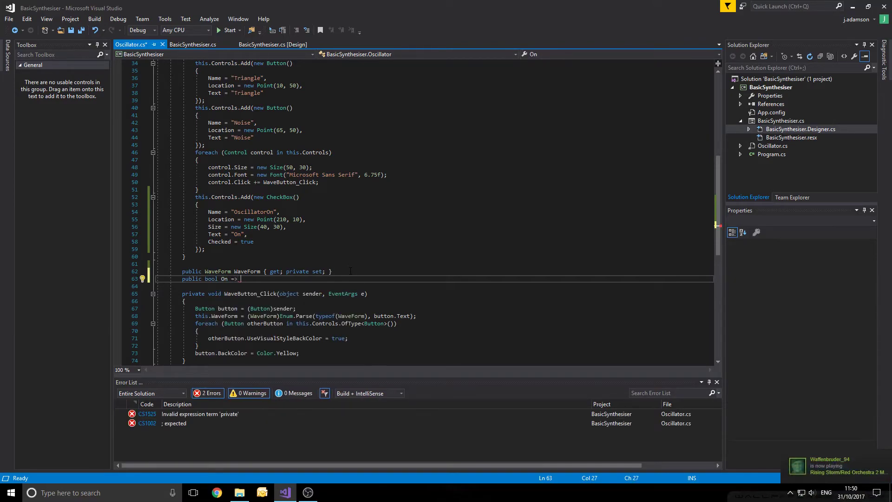
{"action": "type", "text": "t"}
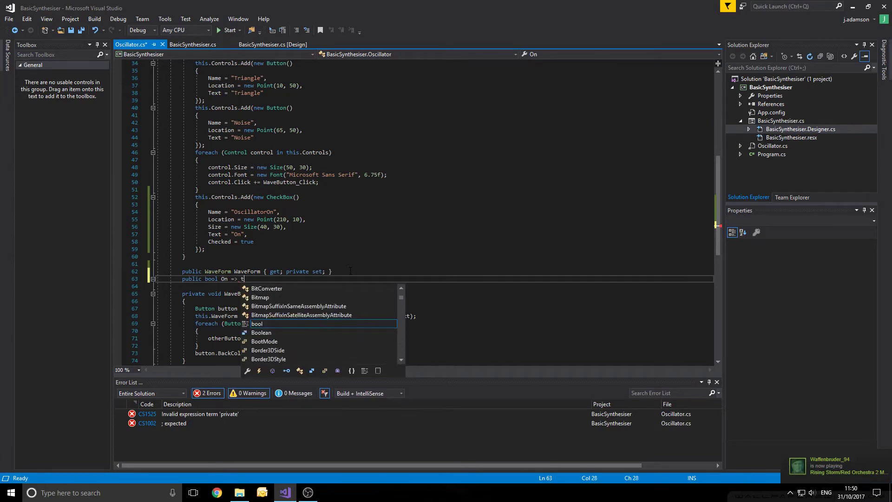
{"action": "type", "text": "his.contr"}
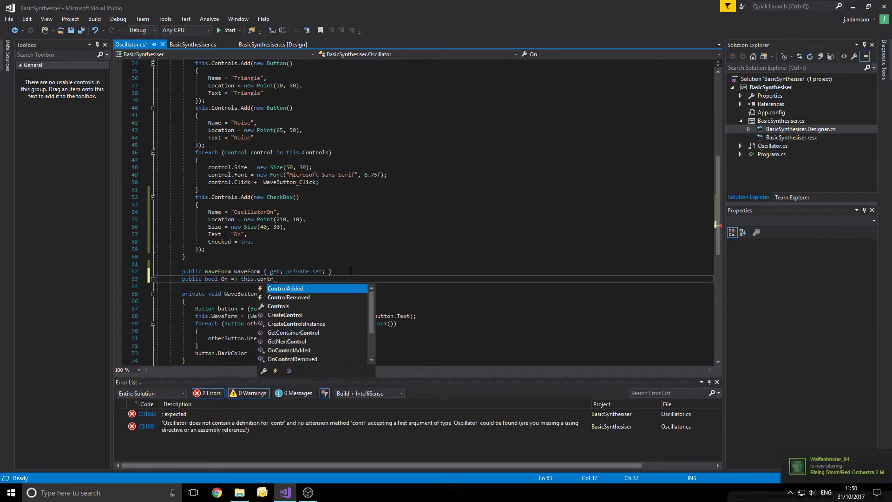
{"action": "type", "text": "Controls[]"}
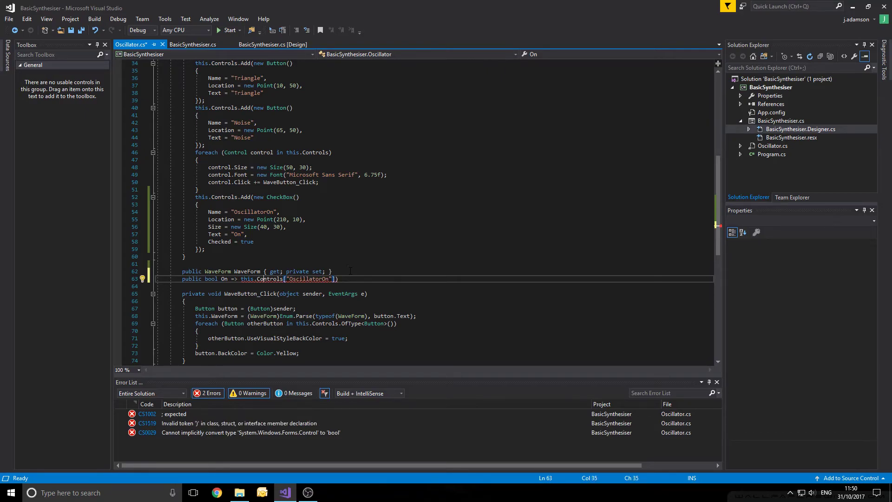
{"action": "type", "text": "((CheckBox"}
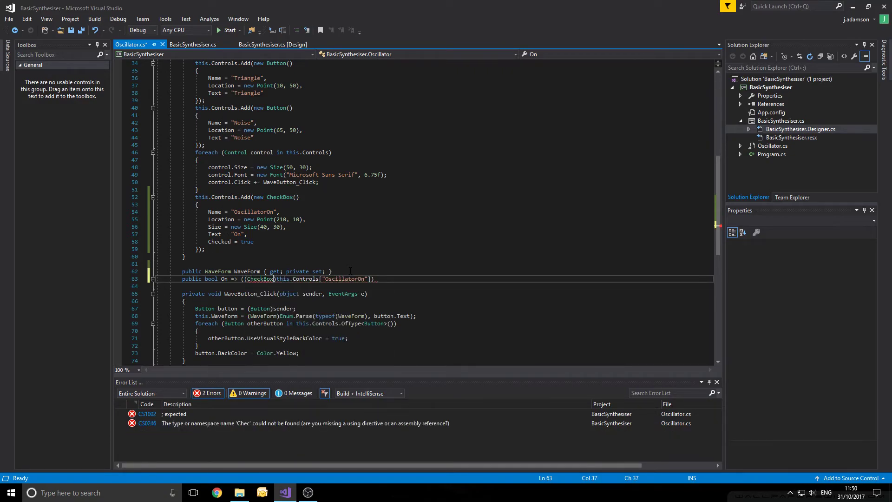
{"action": "type", "text": ".c"}
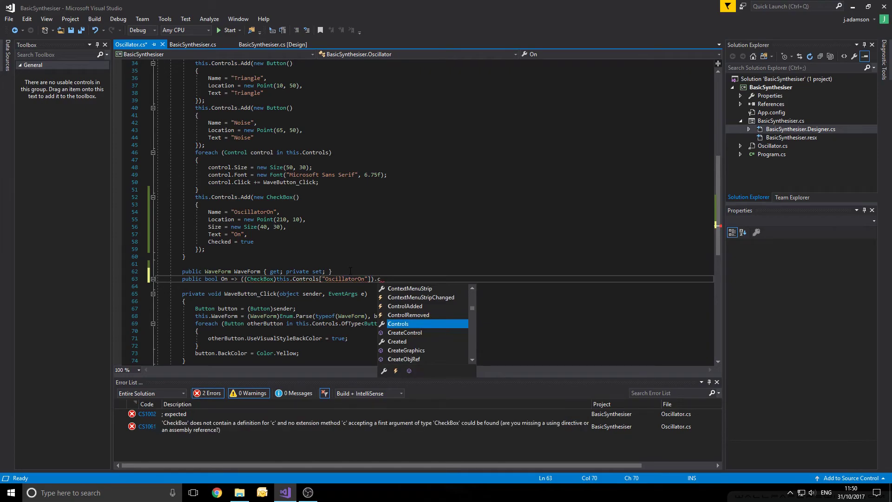
{"action": "type", "text": "hecked"}
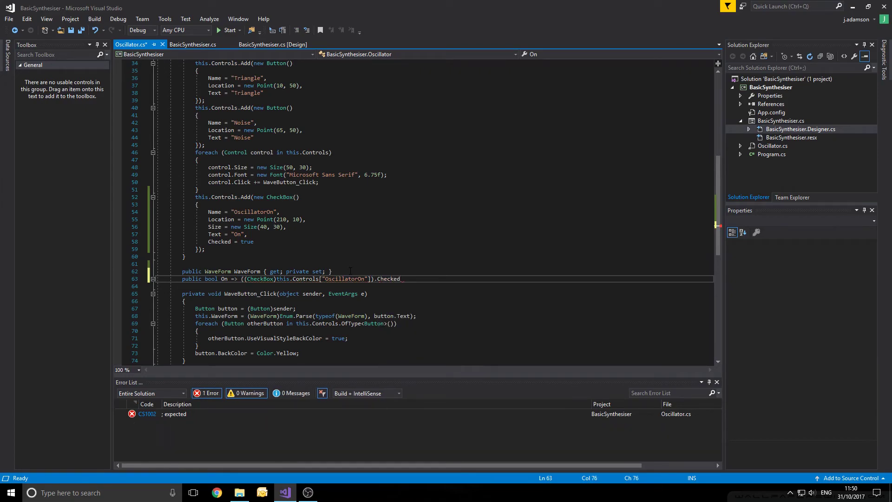
{"action": "type", "text": ";"}
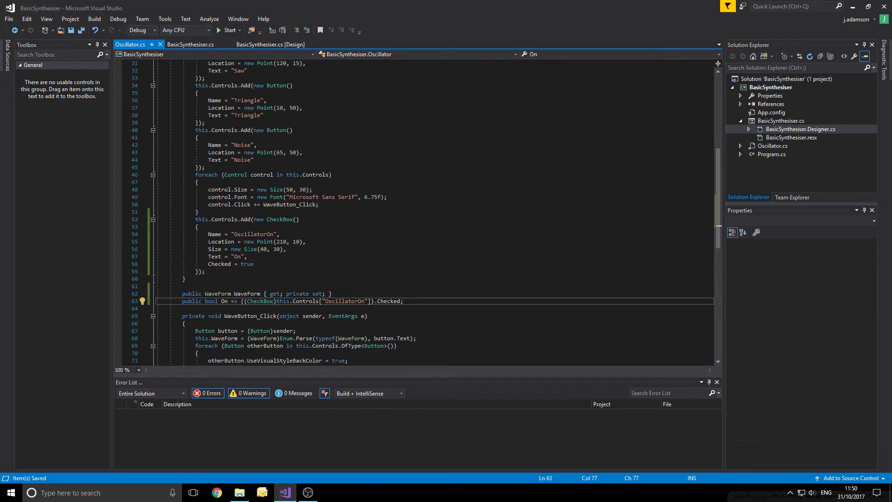
{"action": "scroll", "scroll_direction": "down", "scroll_amount": 3}
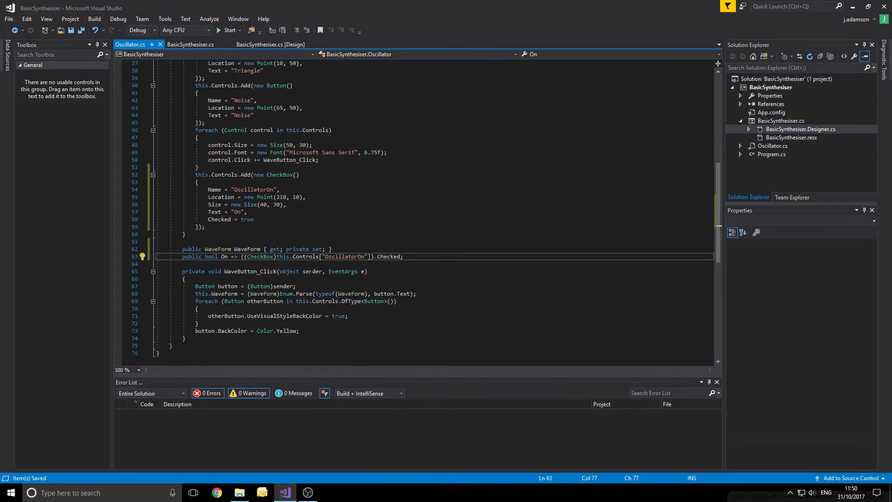
Filter the oscillator query with .Where(o => o.On) in BasicSynthesiser_KeyDown and save with 0 errors.
{"action": "left_click", "coordinate": [190, 44]}
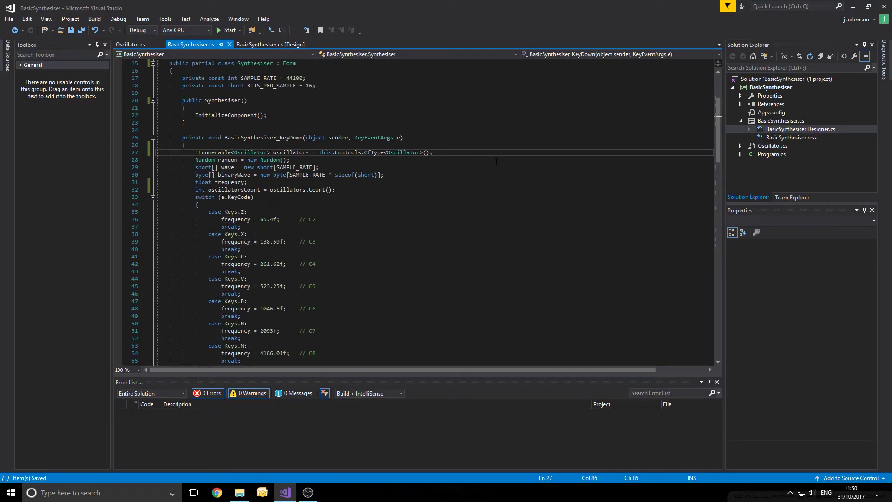
{"action": "type", "text": ".where(o =>"}
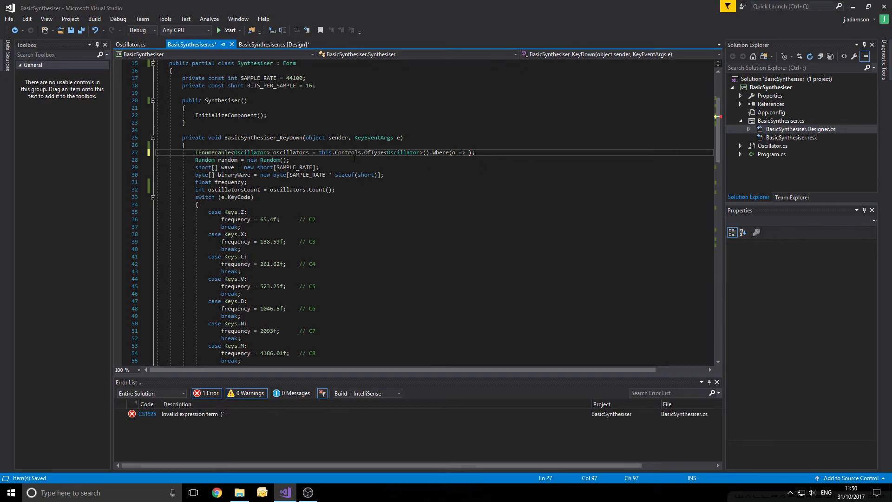
{"action": "type", "text": "o"}
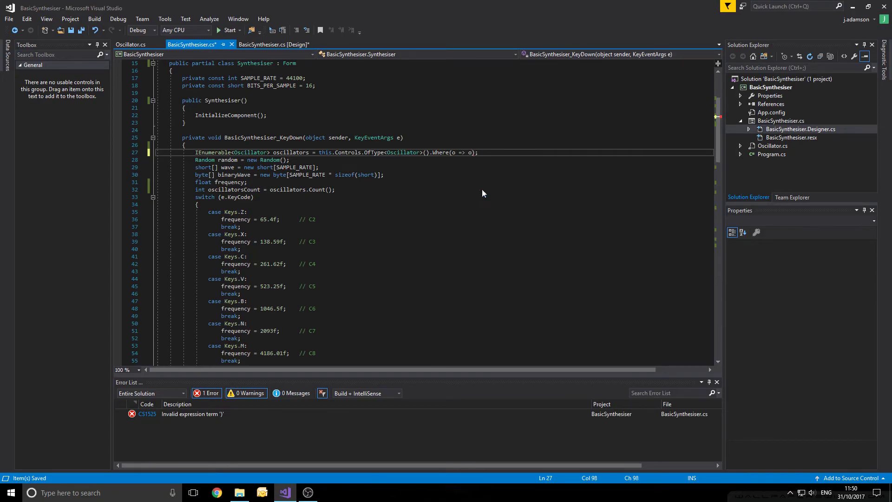
{"action": "type", "text": ".On"}
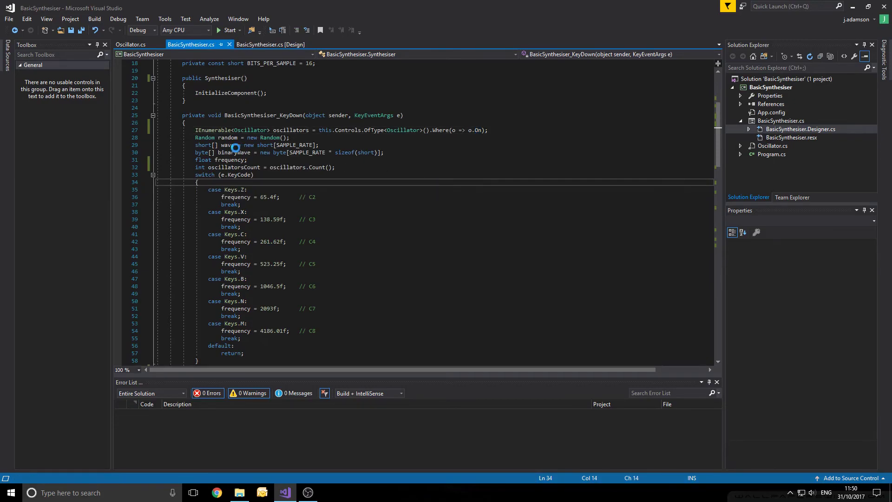
Run the synthesiser, switch oscillators 2 and 3 off, then turn oscillator 2 on with Square.
{"action": "left_click", "coordinate": [226, 29]}
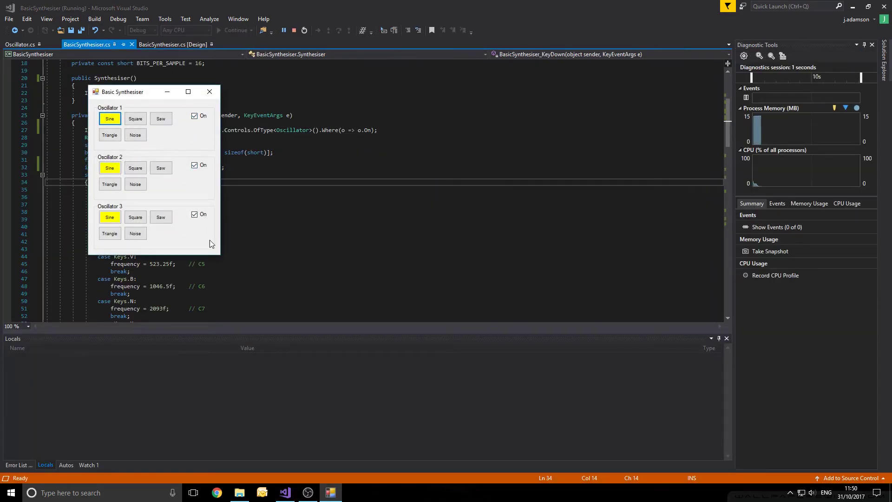
{"action": "left_click", "coordinate": [195, 214]}
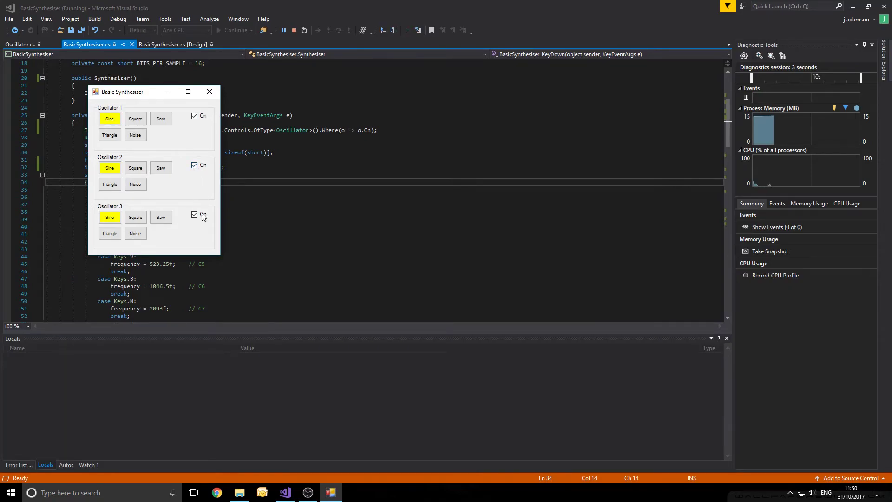
{"action": "left_click", "coordinate": [194, 215]}
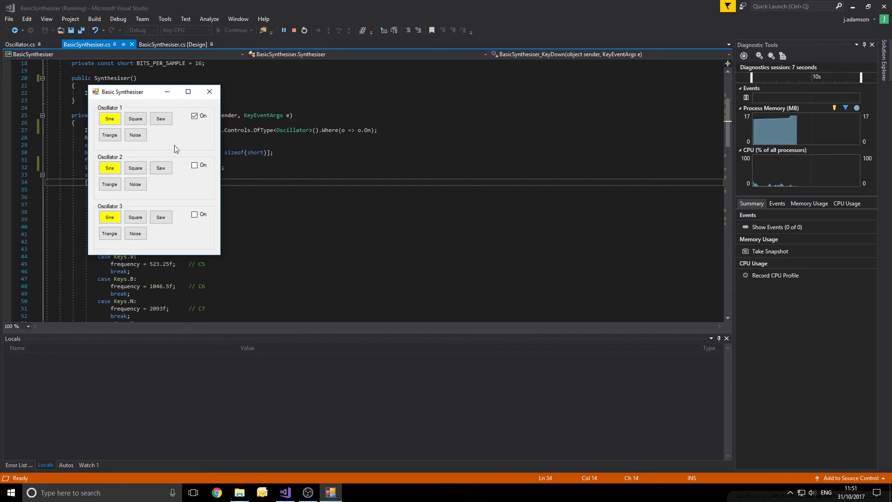
{"action": "left_click", "coordinate": [135, 167]}
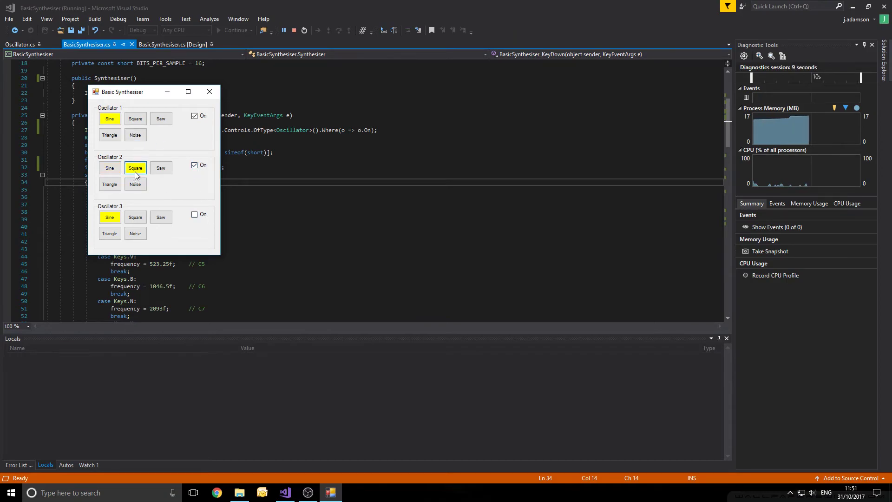
Set oscillator 3 to Saw, toggle its On checkbox back on, and close the running synthesiser.
{"action": "left_click", "coordinate": [161, 217]}
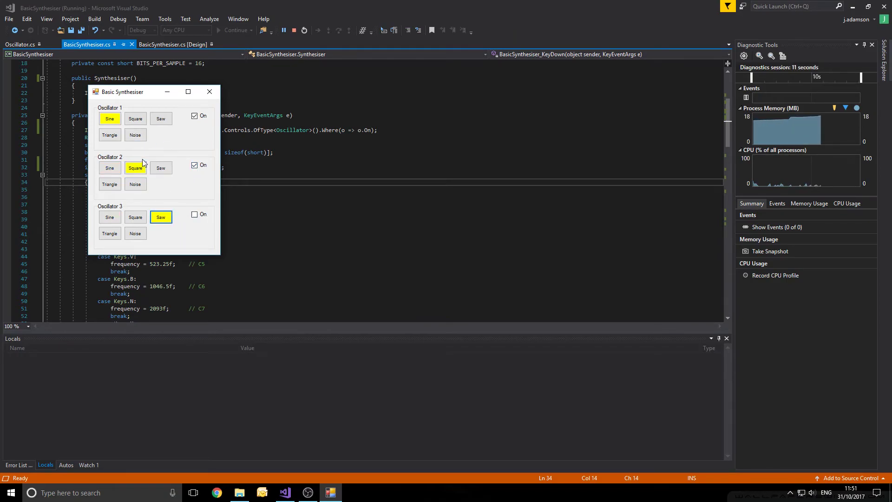
{"action": "left_click", "coordinate": [194, 214]}
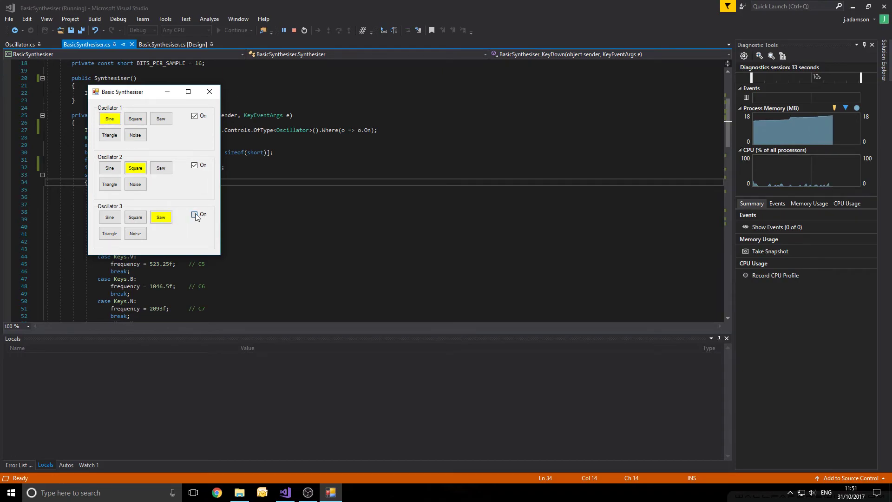
{"action": "left_click", "coordinate": [194, 213]}
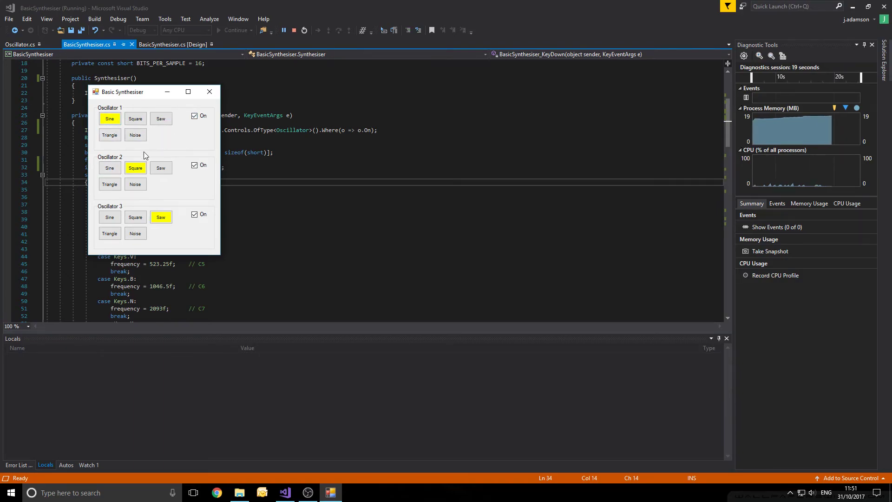
{"action": "left_click", "coordinate": [194, 214]}
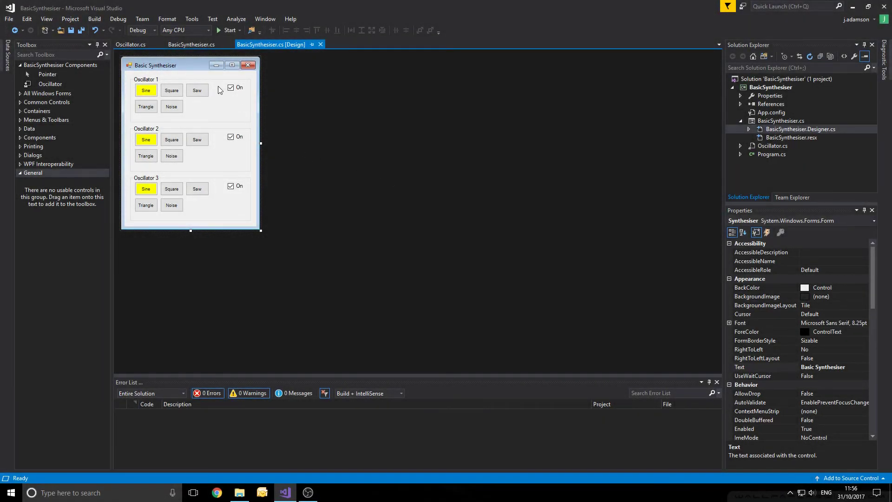
{"action": "mouse_move", "coordinate": [233, 98]}
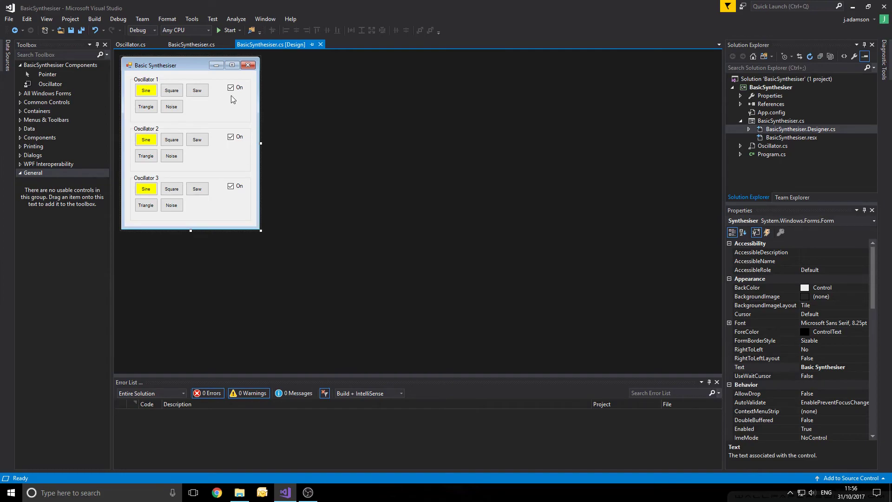
{"action": "mouse_move", "coordinate": [258, 102]}
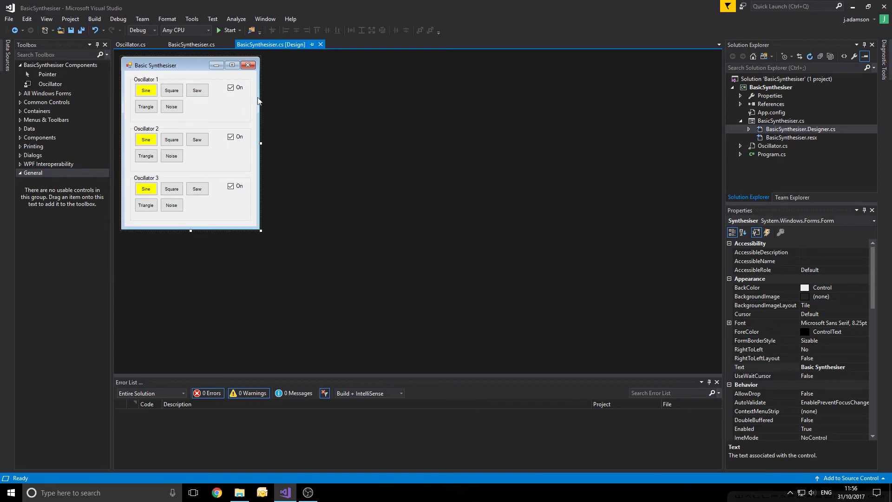
{"action": "mouse_move", "coordinate": [255, 108]}
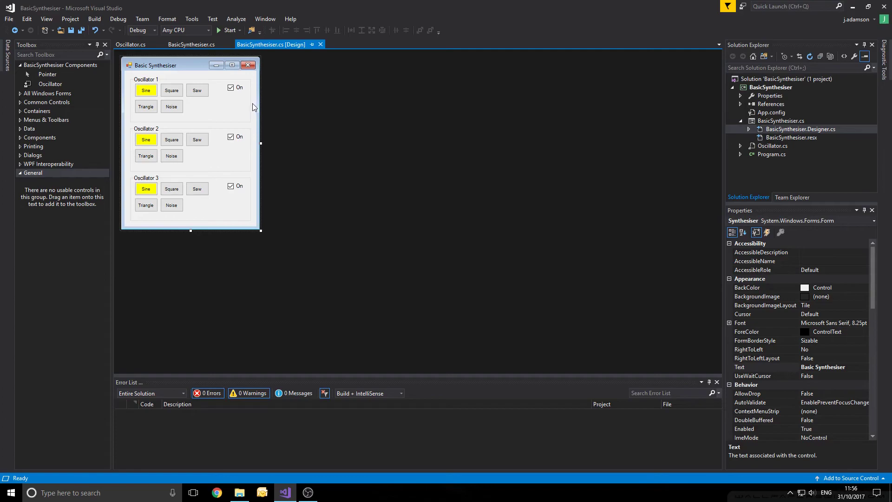
{"action": "mouse_move", "coordinate": [230, 107]}
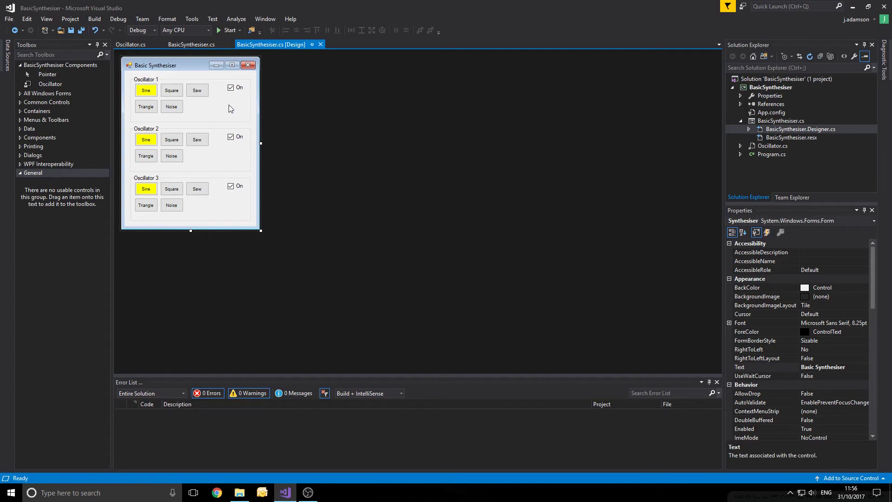
{"action": "mouse_move", "coordinate": [209, 138]}
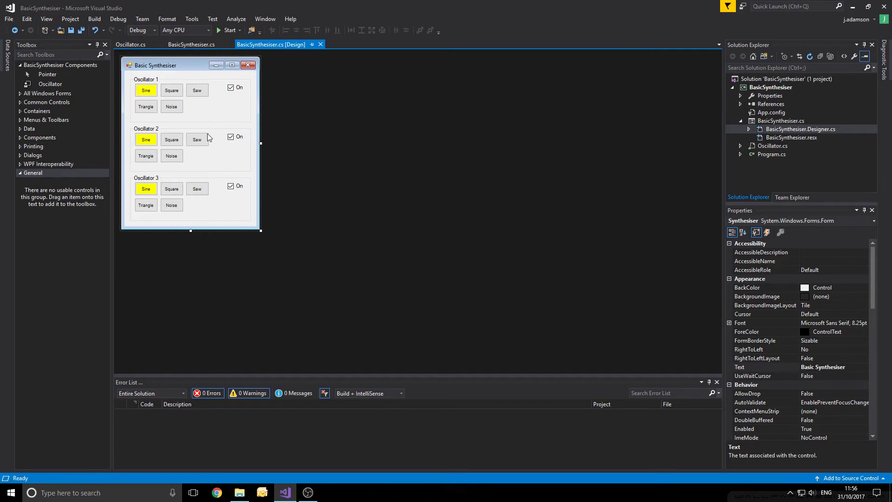
{"action": "mouse_move", "coordinate": [222, 123]}
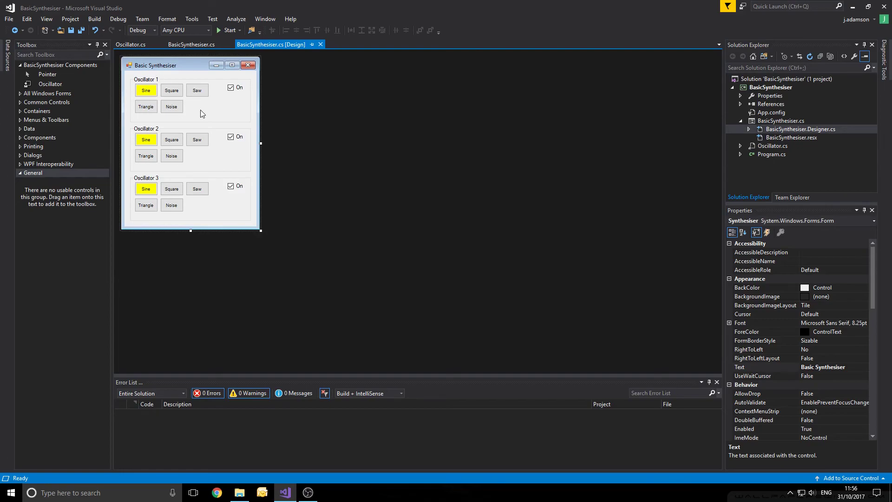
{"action": "mouse_move", "coordinate": [250, 126]}
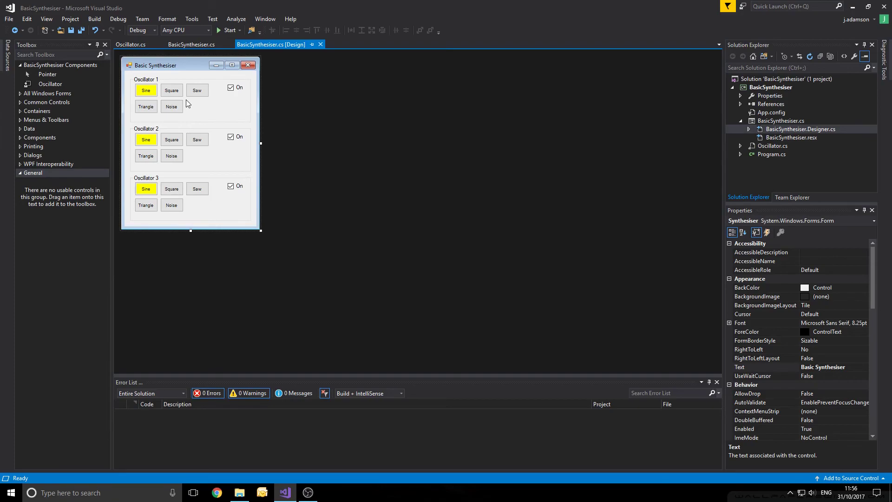
{"action": "mouse_move", "coordinate": [171, 106]}
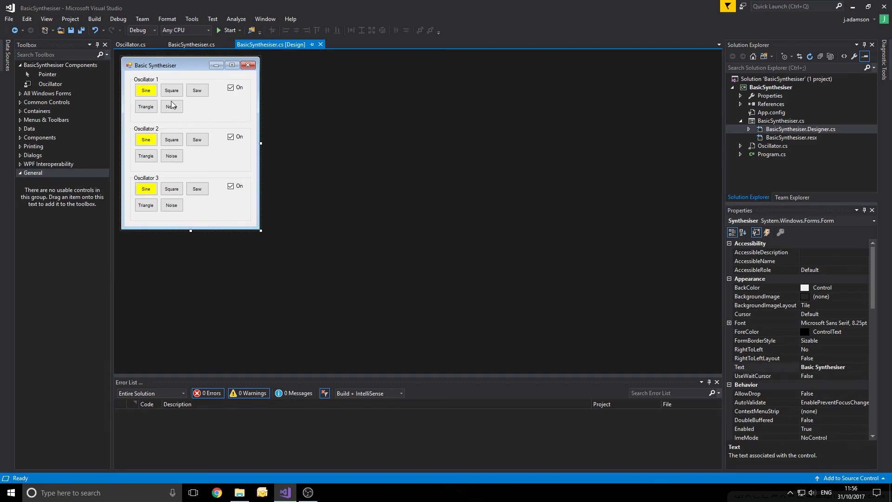
{"action": "mouse_move", "coordinate": [213, 113]}
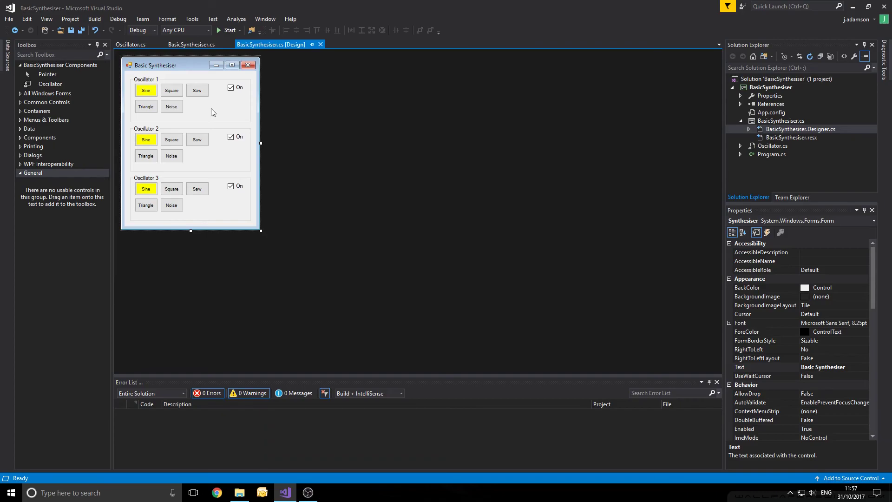
{"action": "mouse_move", "coordinate": [213, 121]}
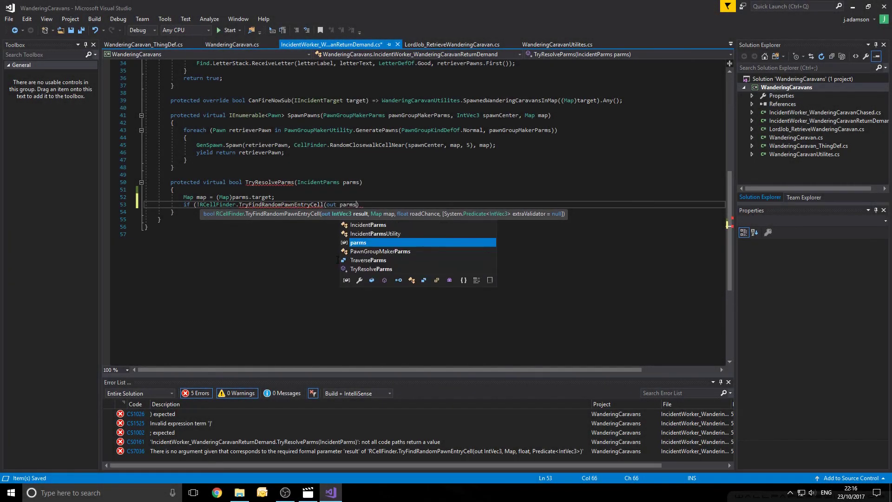
Write the TryFindRandomPawnEntryCell call with parms.spawnCenter, map, EdgeRoadChance_Neutral and a map.reachability.CanReach validator.
{"action": "type", "text": ".spawnCenter, map,"}
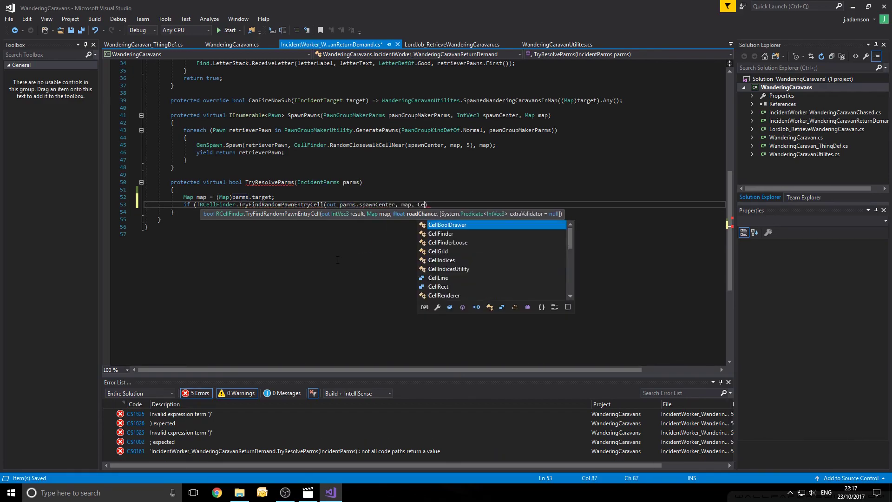
{"action": "type", "text": "CellFinder.EdgeRoadChance_Neutral, c =>"}
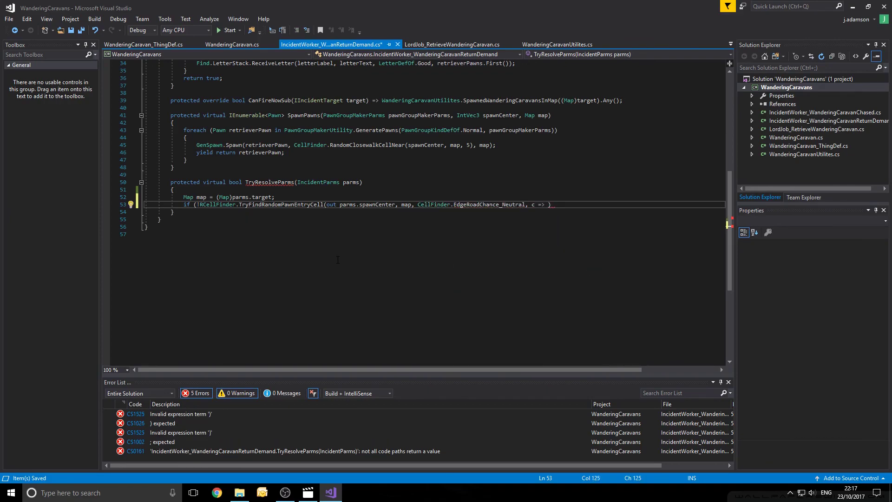
{"action": "type", "text": "map.reachability."}
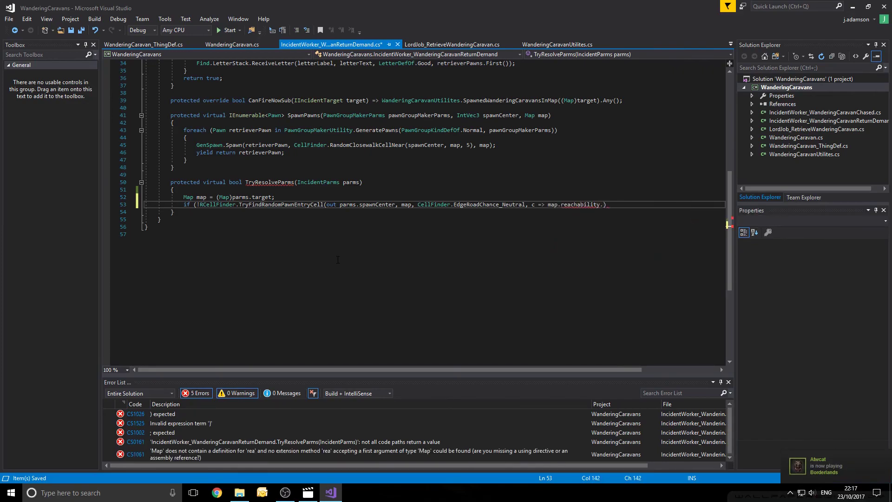
{"action": "type", "text": "CanReach("}
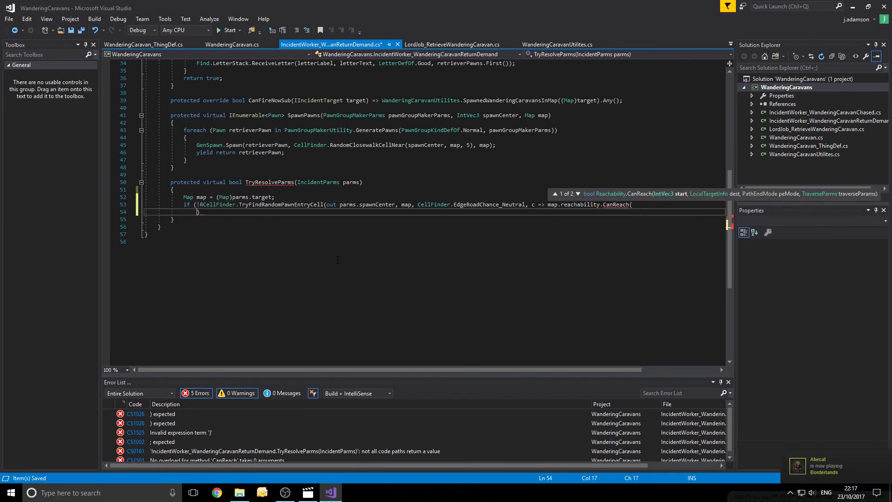
{"action": "type", "text": "c, this.ta"}
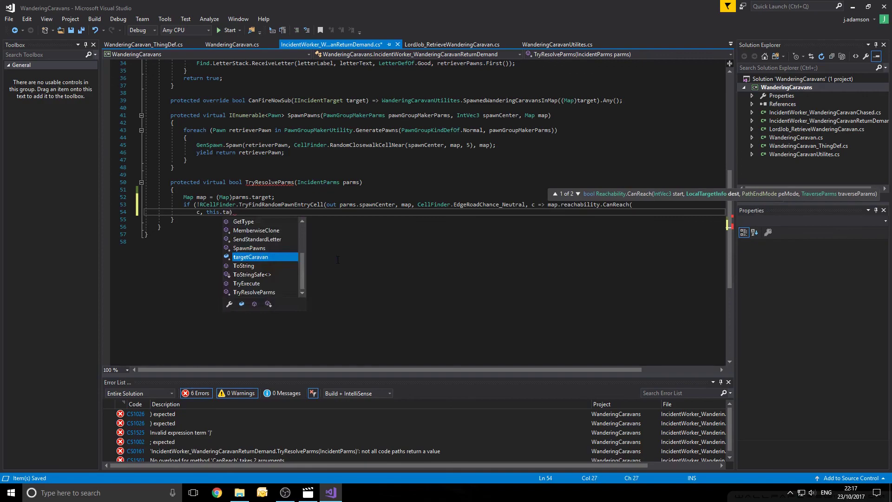